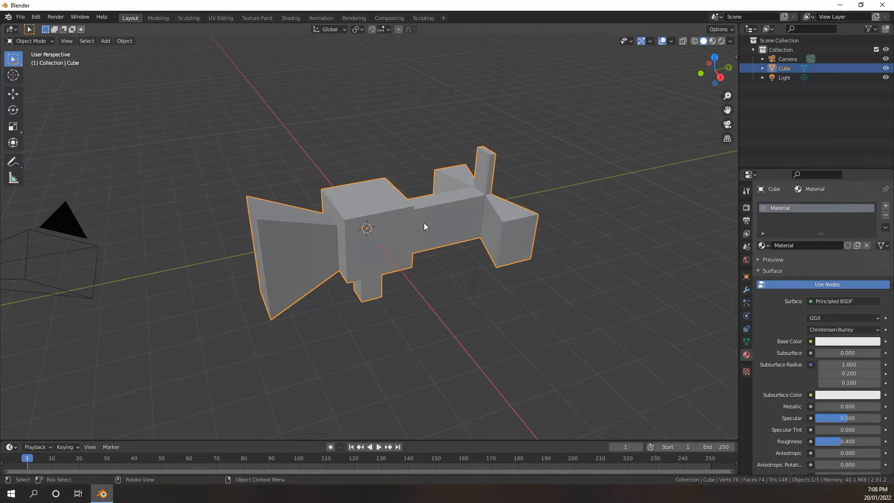
pyautogui.moveTo(428, 213)
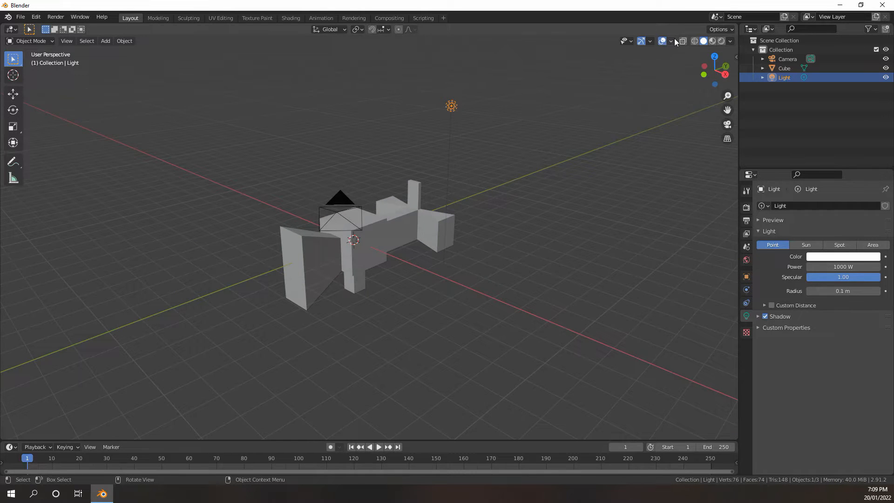
# Enable Face Orientation in the viewport overlays and select the camera mesh, which shows red
pyautogui.click(673, 40)
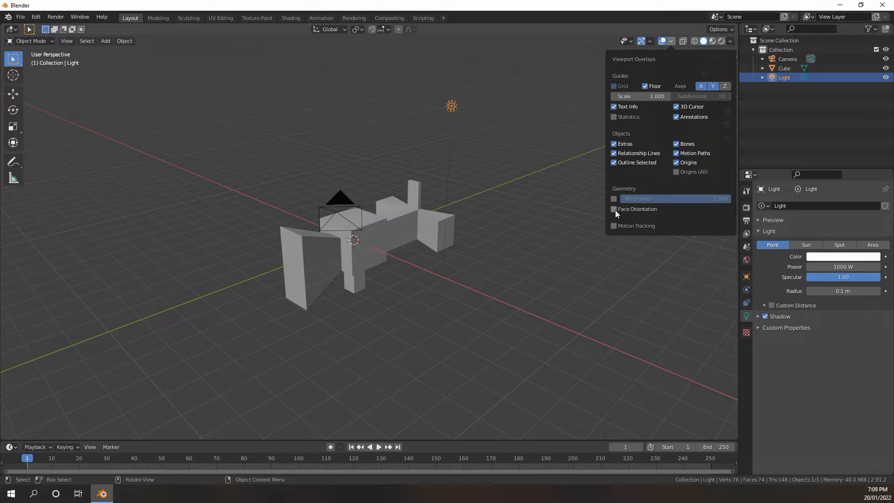
pyautogui.click(614, 209)
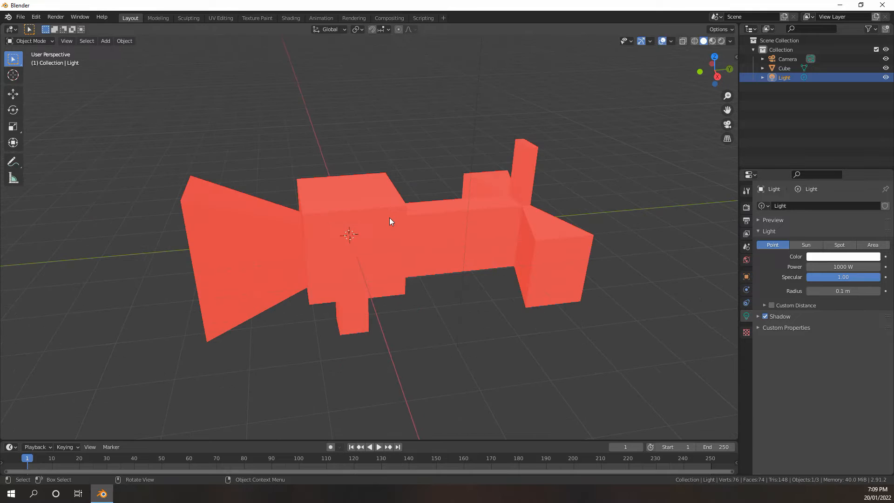
pyautogui.click(784, 68)
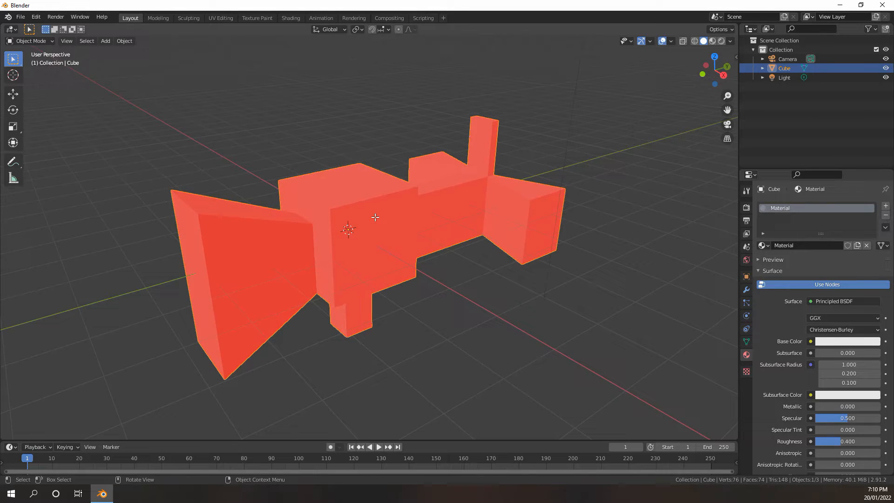
# Enter Edit Mode on the camera mesh, select all geometry and return to solid shading
pyautogui.press('Tab')
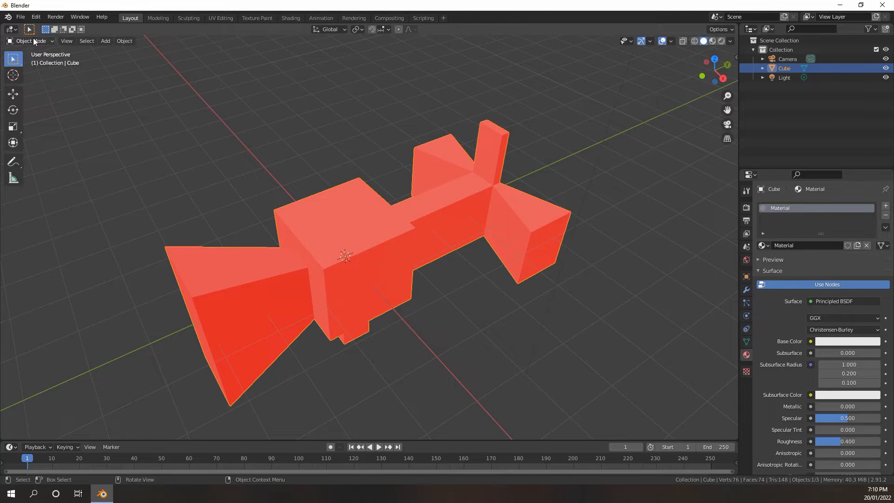
pyautogui.click(31, 40)
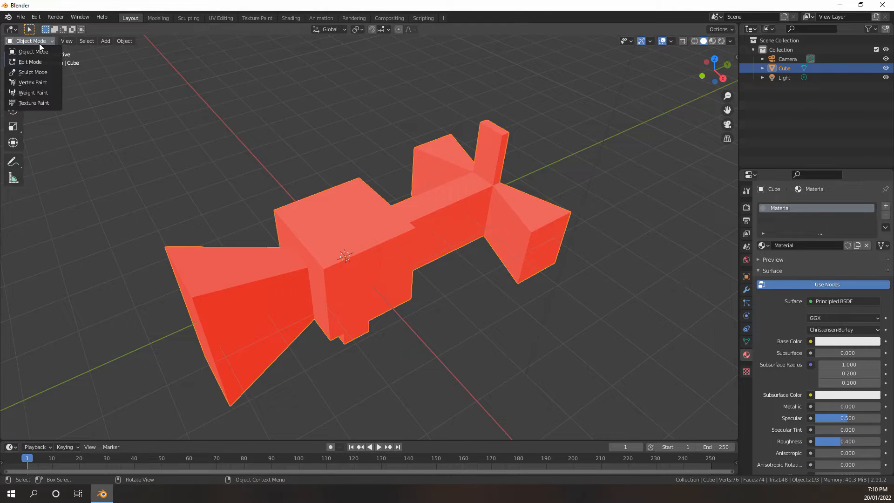
pyautogui.click(30, 61)
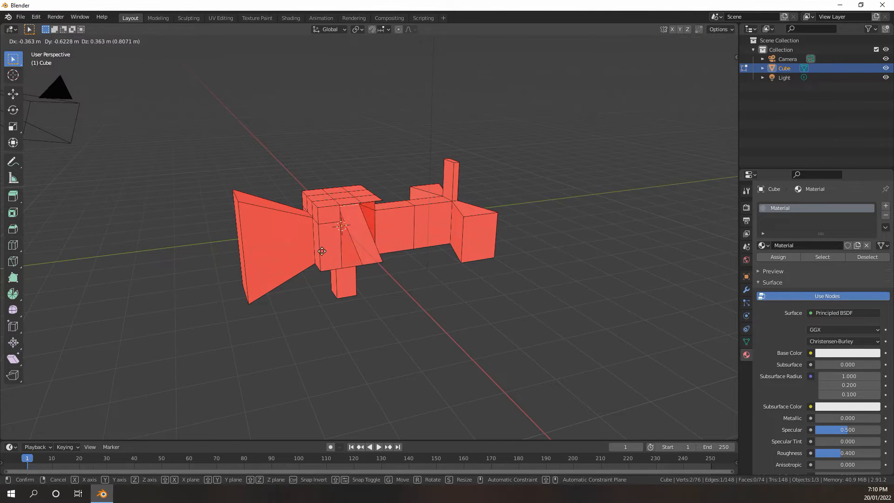
pyautogui.click(400, 245)
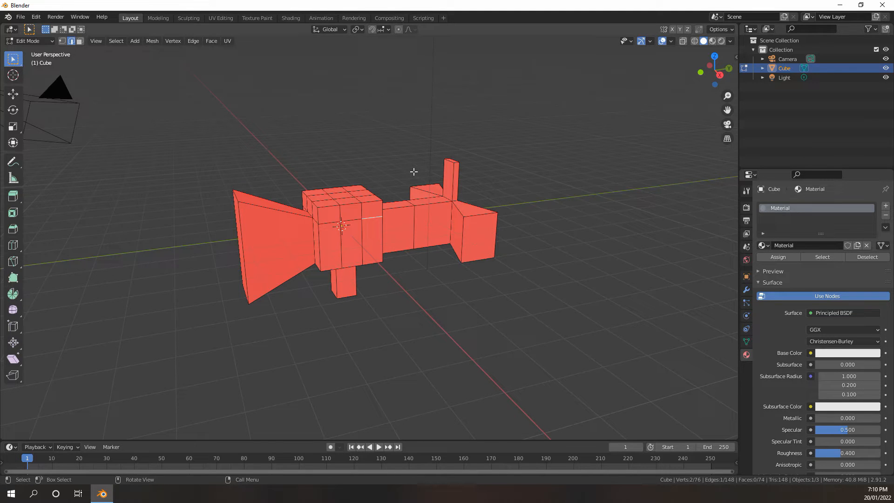
pyautogui.press('a')
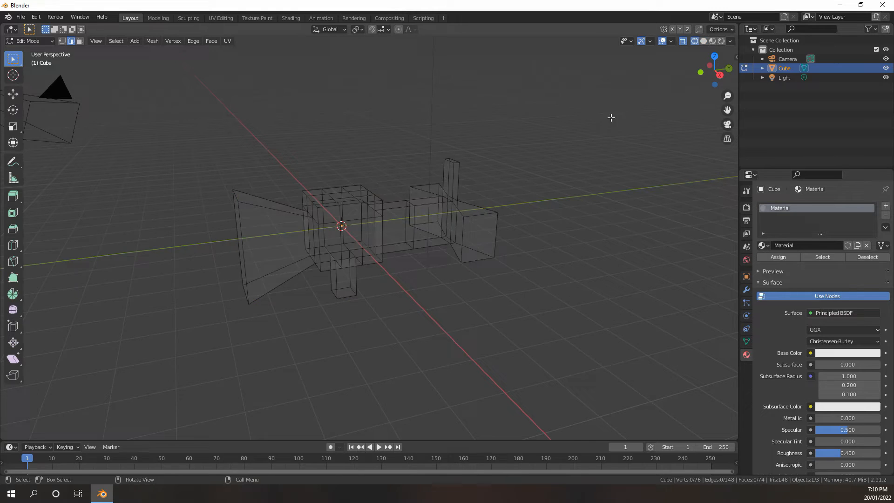
pyautogui.press('a')
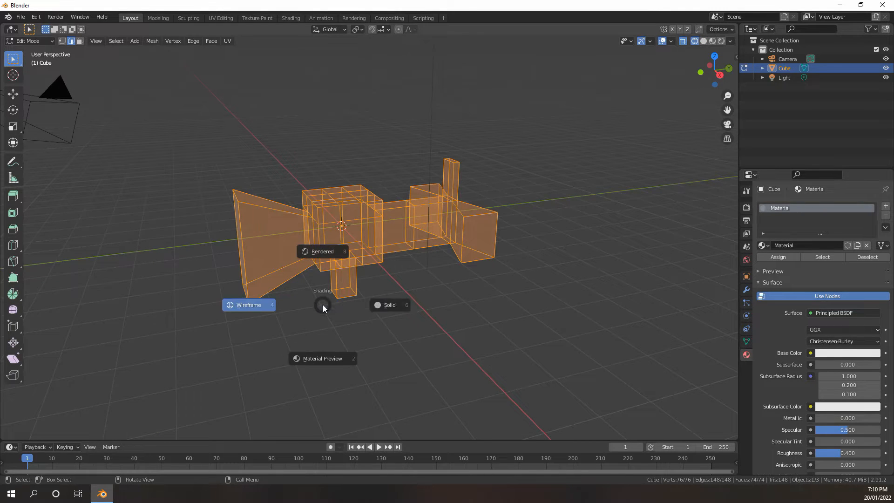
pyautogui.click(390, 305)
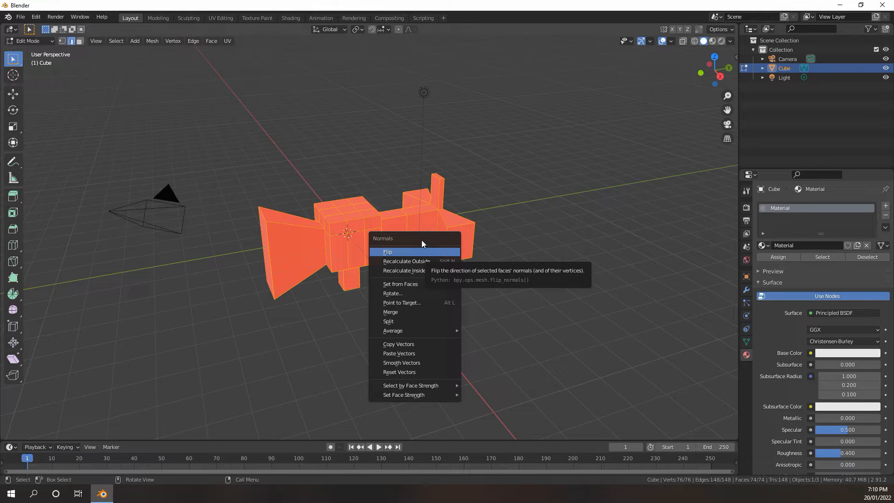
pyautogui.moveTo(415, 271)
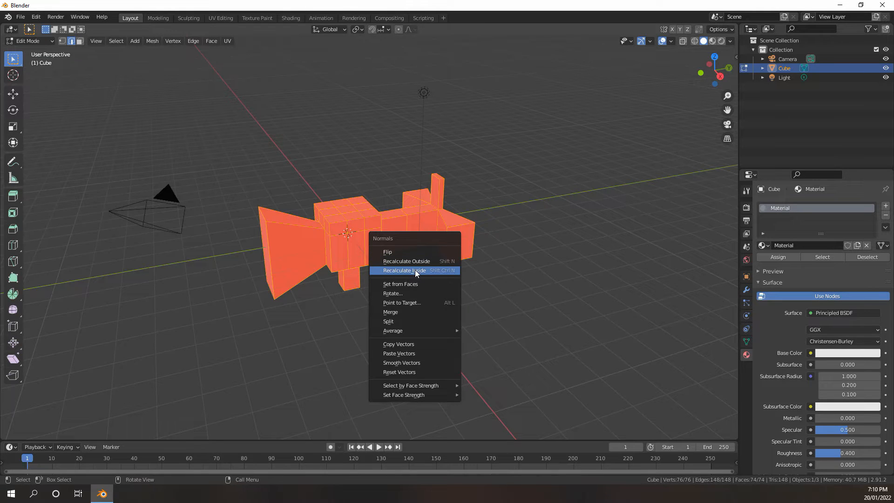
pyautogui.moveTo(400, 253)
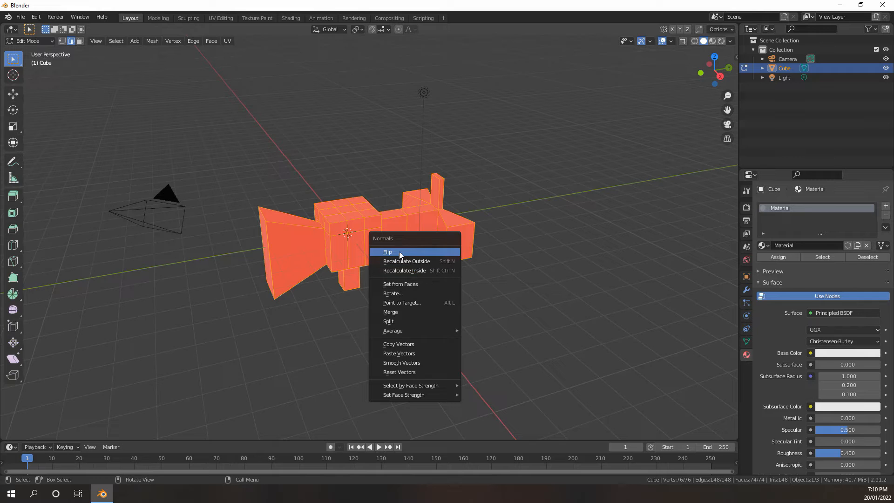
# Flip all normals via the Normals menu so every face turns blue, then dismiss the menu
pyautogui.click(388, 251)
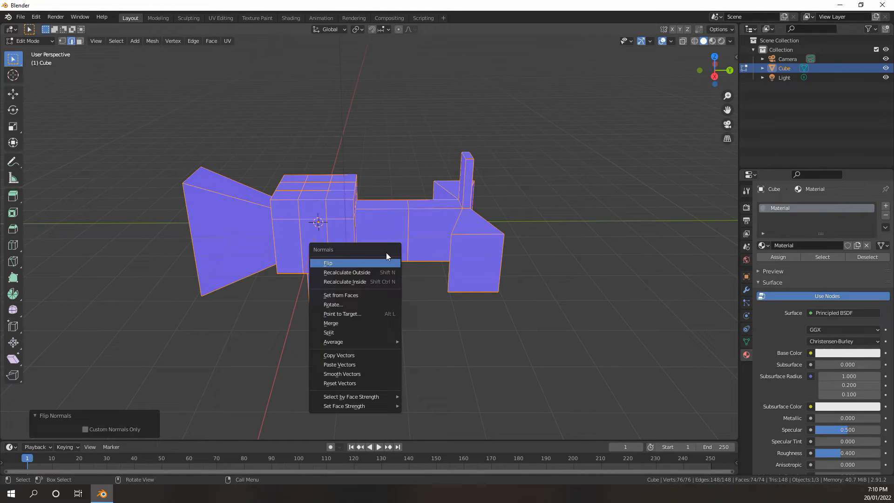
pyautogui.moveTo(342, 374)
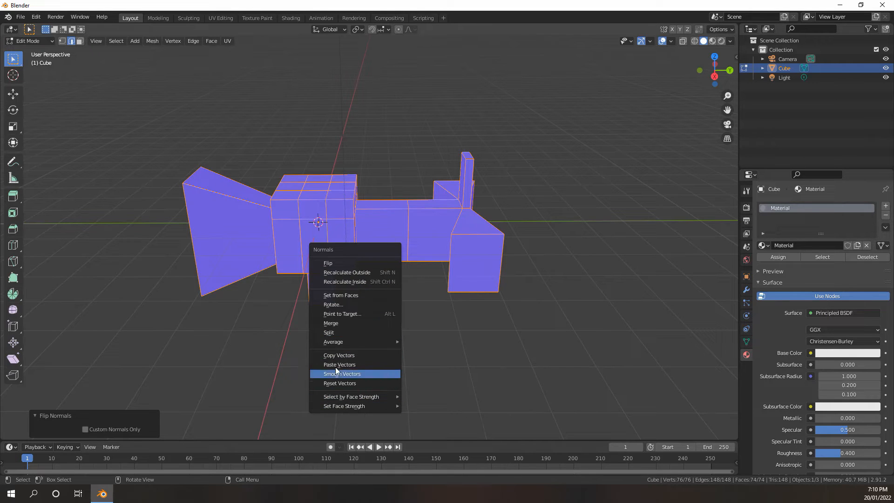
pyautogui.moveTo(358, 331)
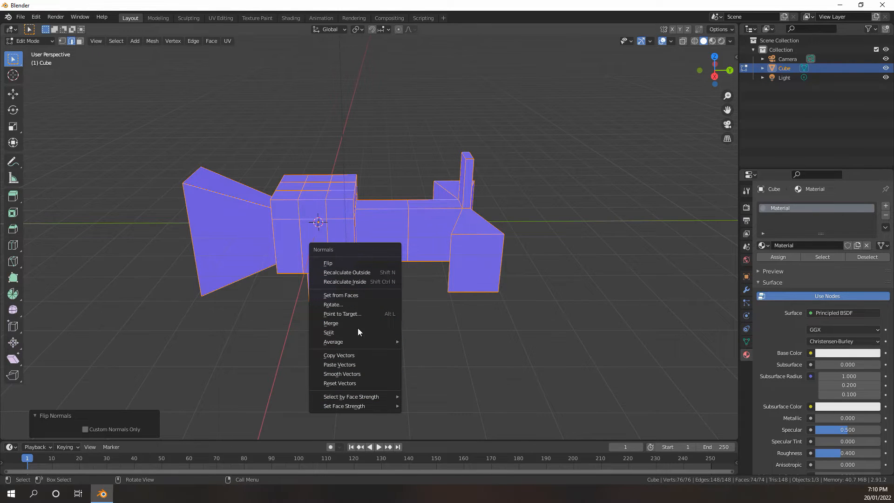
pyautogui.moveTo(358, 365)
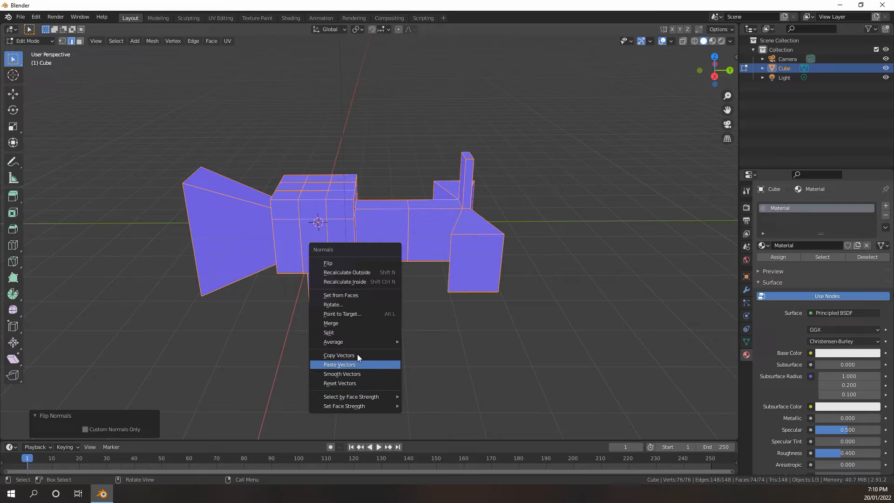
pyautogui.moveTo(335, 263)
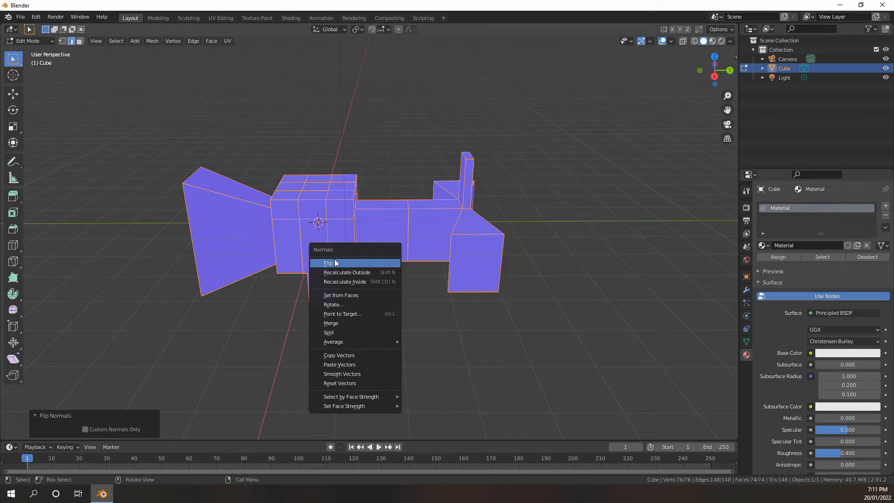
pyautogui.moveTo(340, 266)
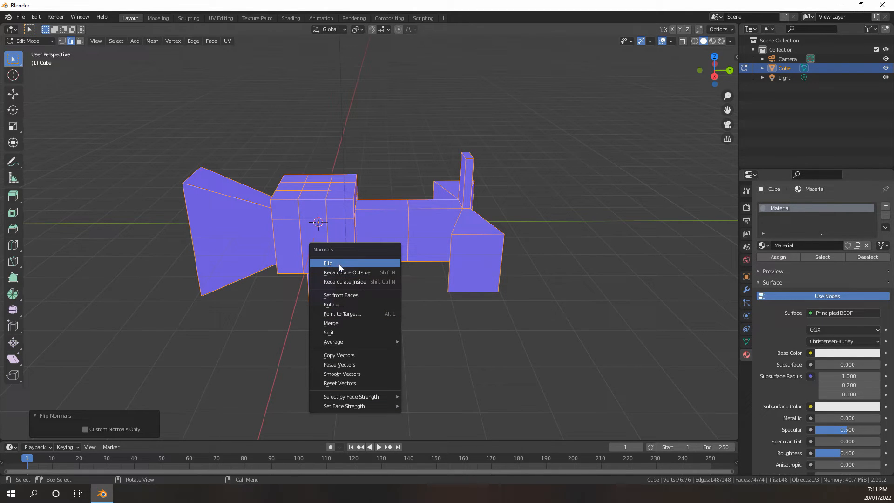
pyautogui.moveTo(328, 263)
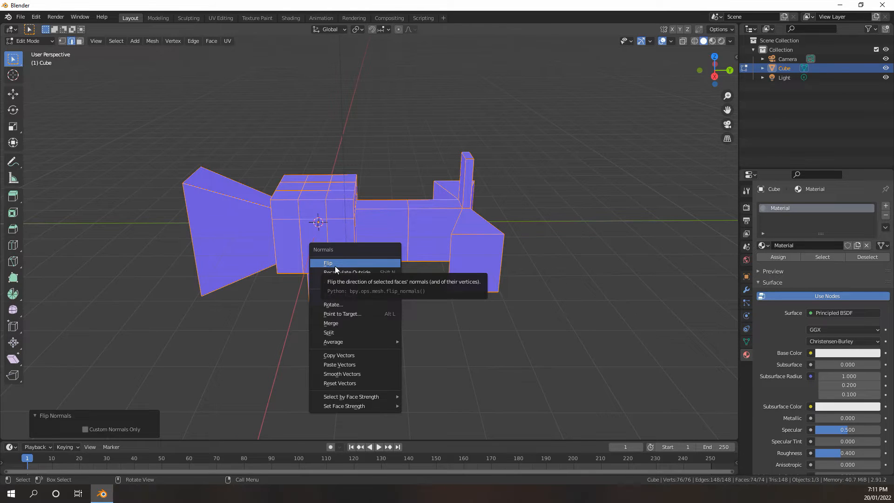
pyautogui.click(328, 263)
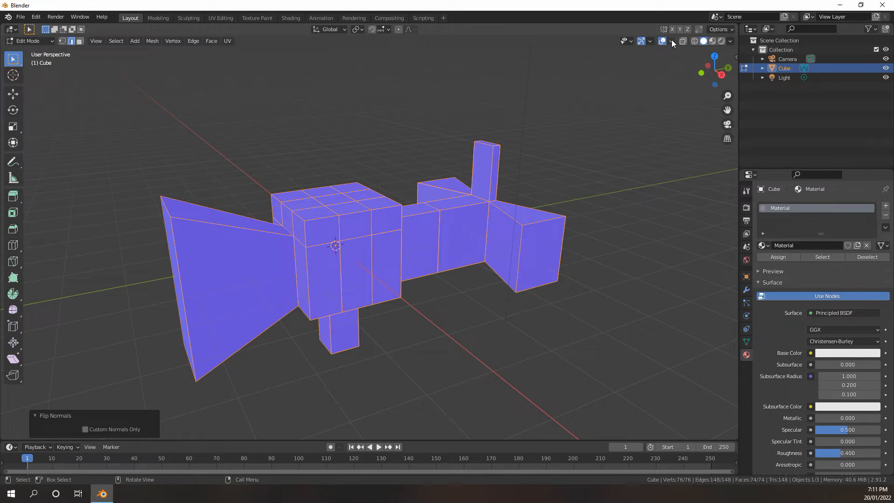
# Turn on the normal-line display in the viewport overlays to show the mesh normals
pyautogui.click(673, 40)
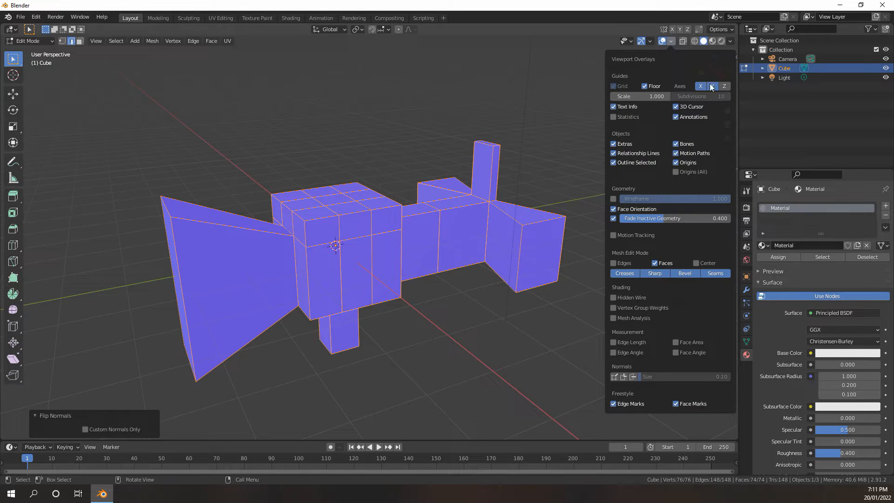
pyautogui.click(711, 86)
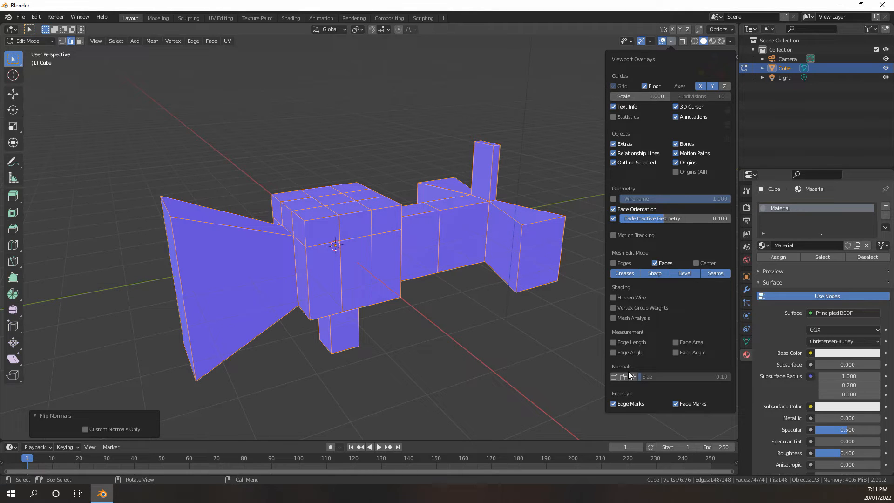
pyautogui.click(615, 376)
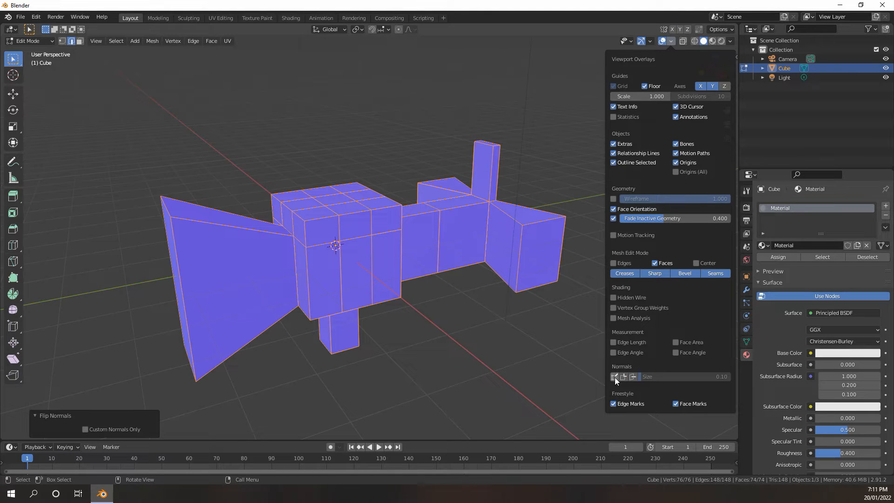
pyautogui.moveTo(615, 376)
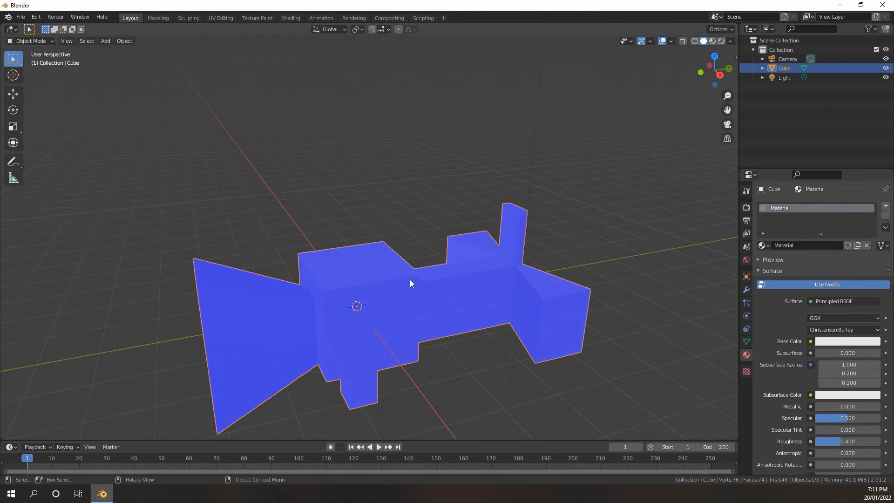
pyautogui.click(672, 40)
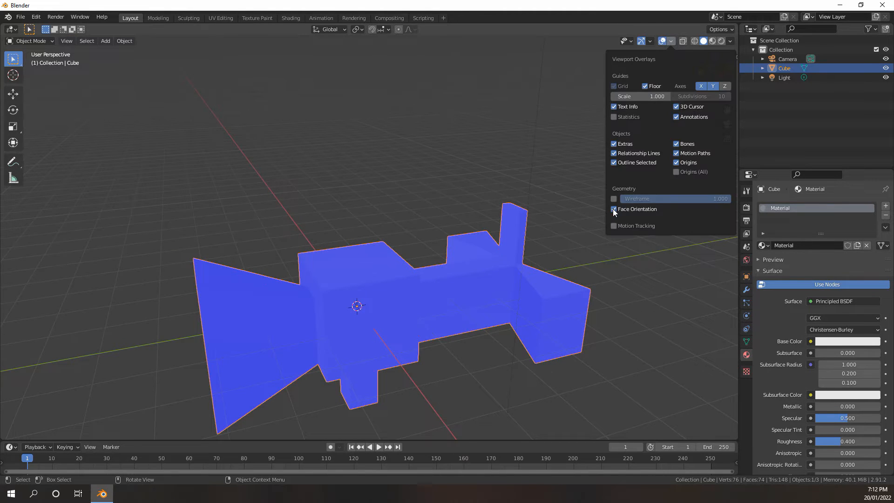
pyautogui.click(614, 209)
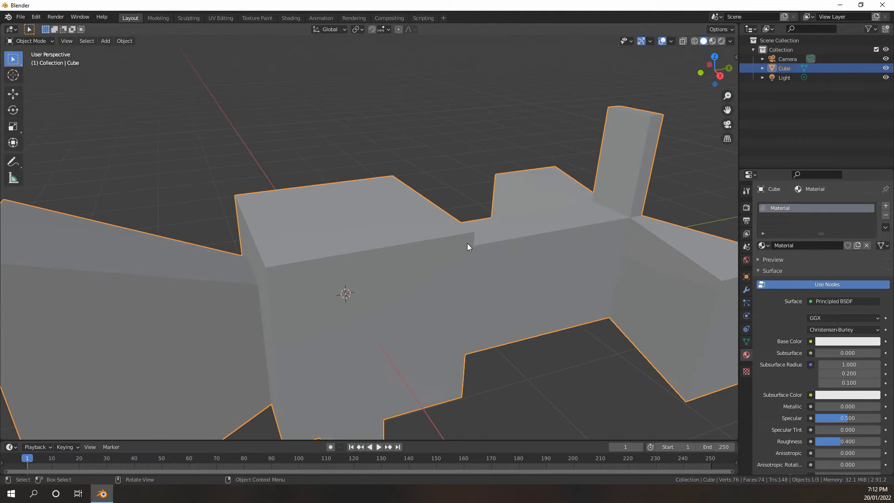
pyautogui.press('Tab')
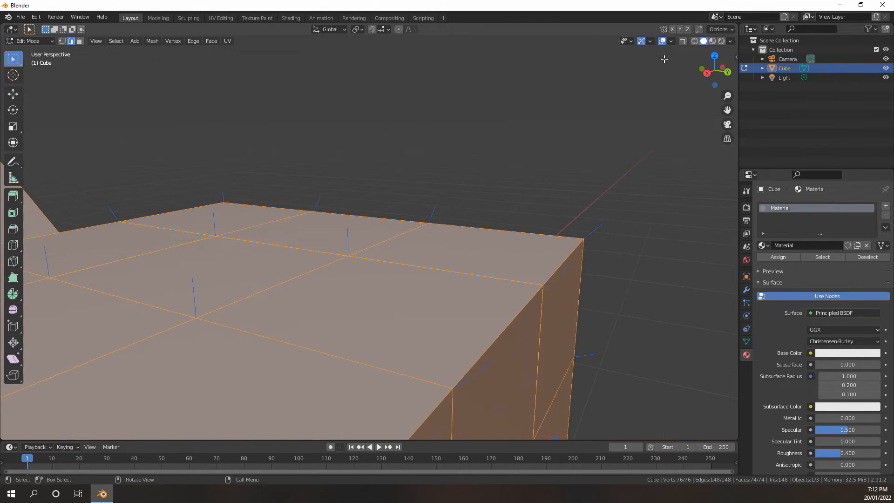
pyautogui.click(671, 40)
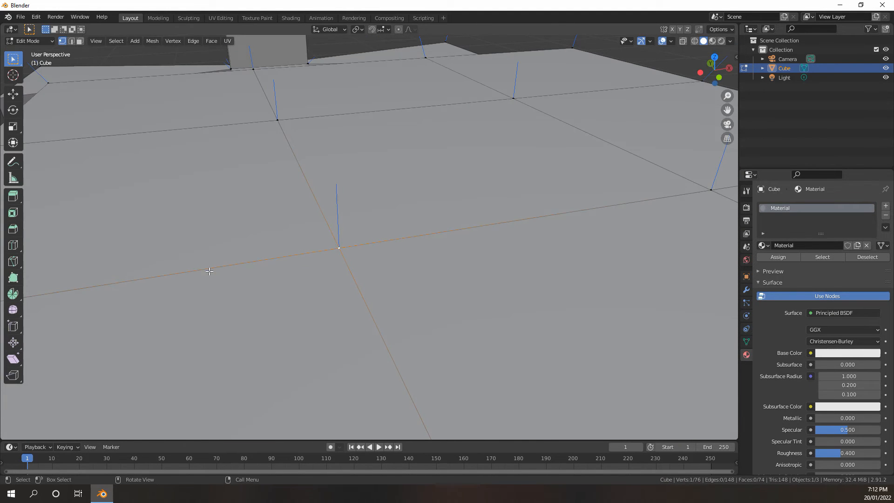
pyautogui.moveTo(368, 290)
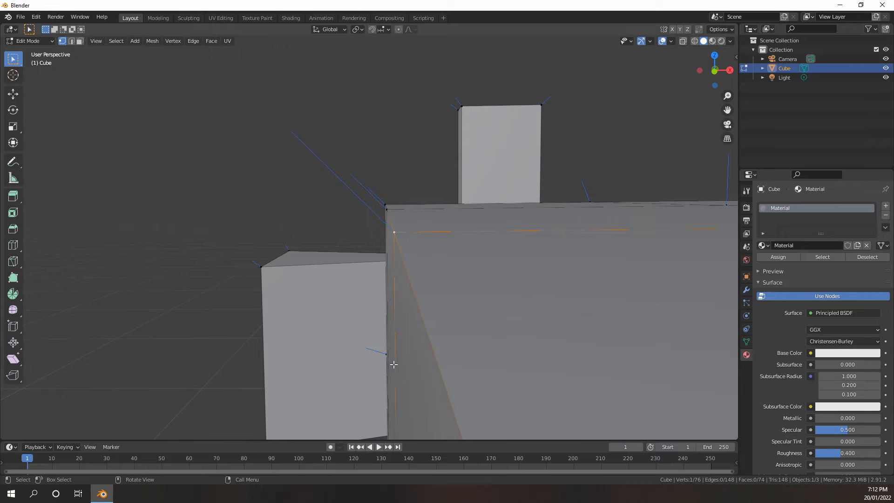
pyautogui.moveTo(393, 230)
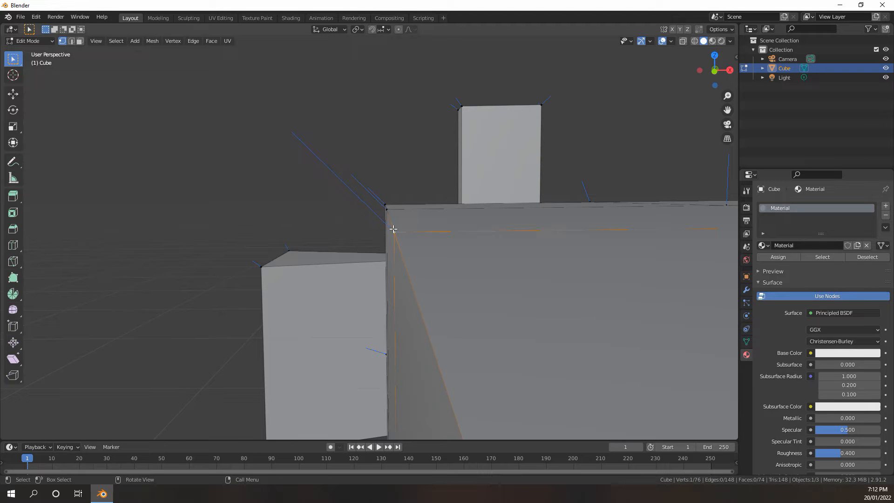
pyautogui.moveTo(352, 188)
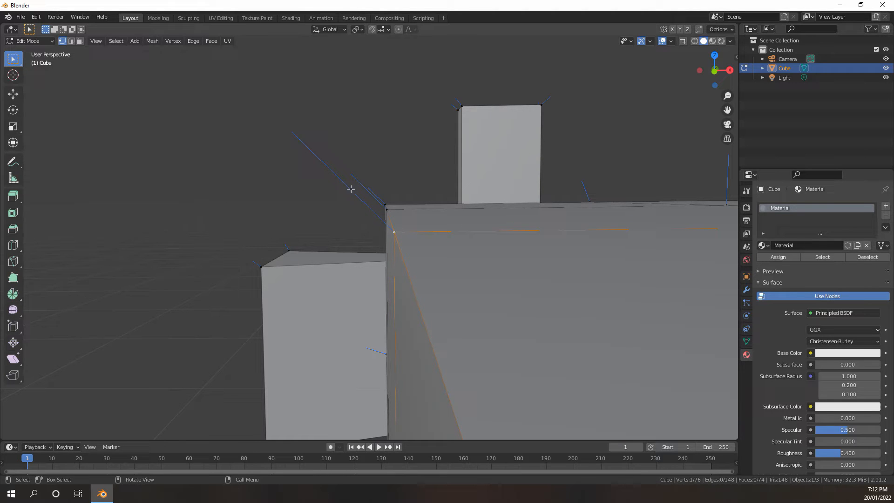
pyautogui.moveTo(408, 253)
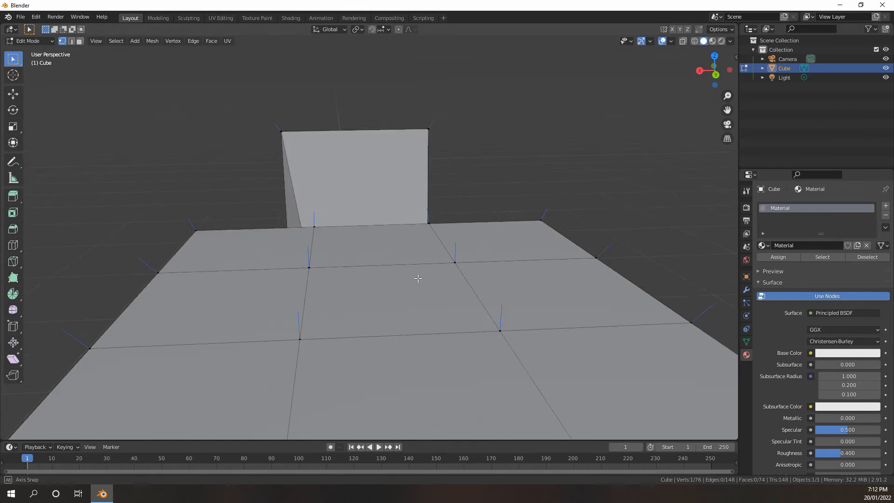
# Enable split (per-corner) normals display in the overlays' Normals section
pyautogui.click(670, 41)
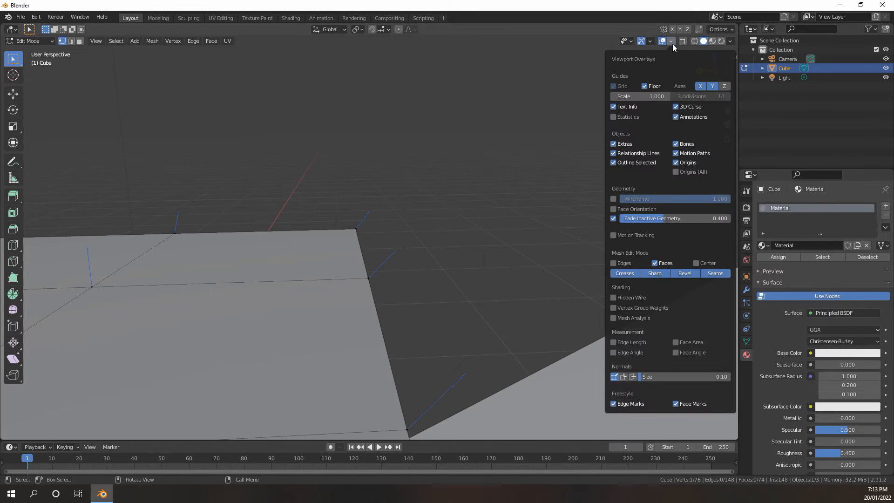
pyautogui.moveTo(624, 377)
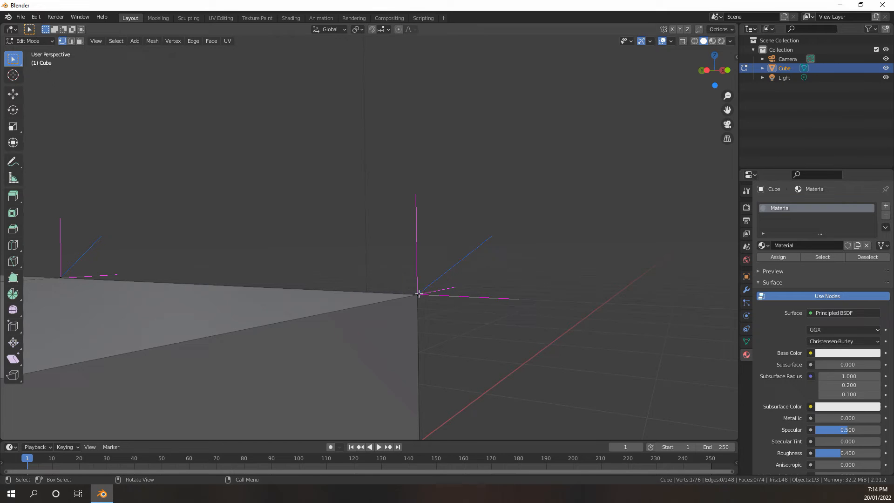
pyautogui.moveTo(451, 271)
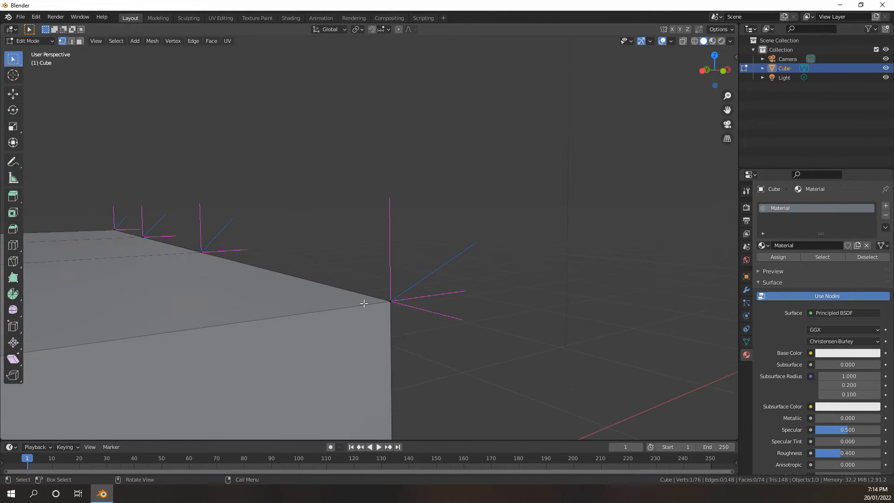
pyautogui.moveTo(400, 289)
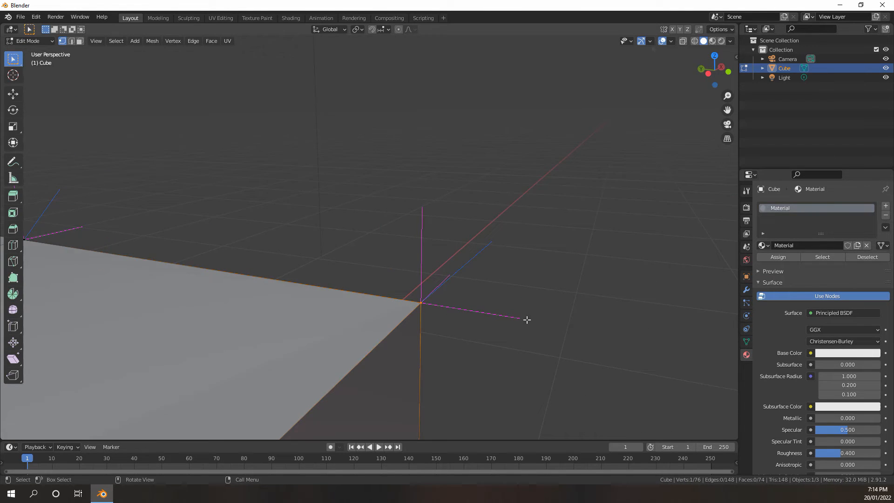
pyautogui.click(671, 40)
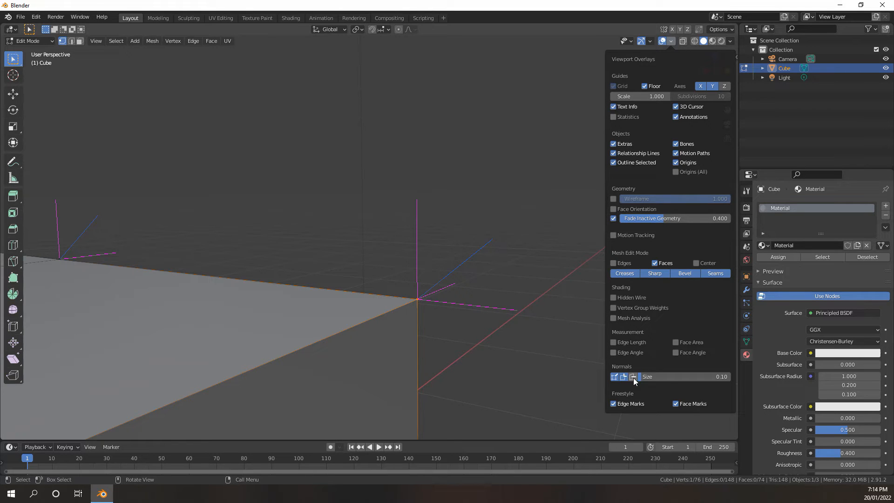
pyautogui.moveTo(633, 376)
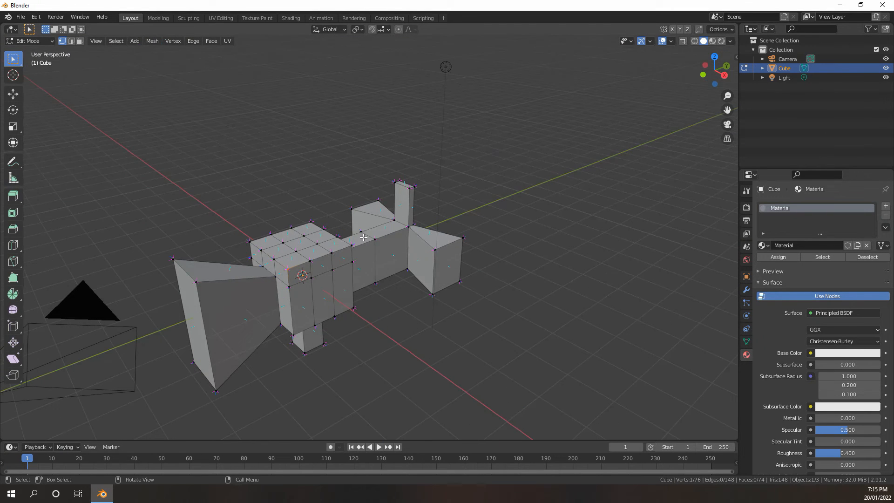
# Select all geometry, flip the normals again and review the overlay settings
pyautogui.press('a')
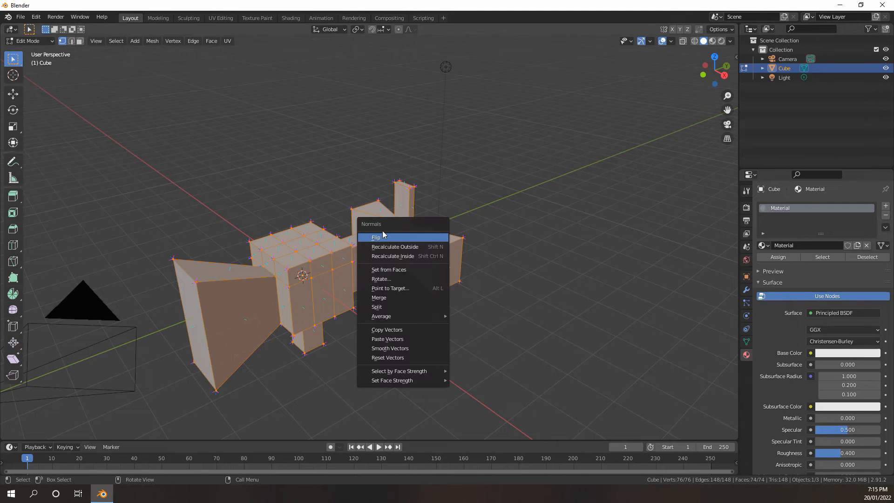
pyautogui.moveTo(389, 269)
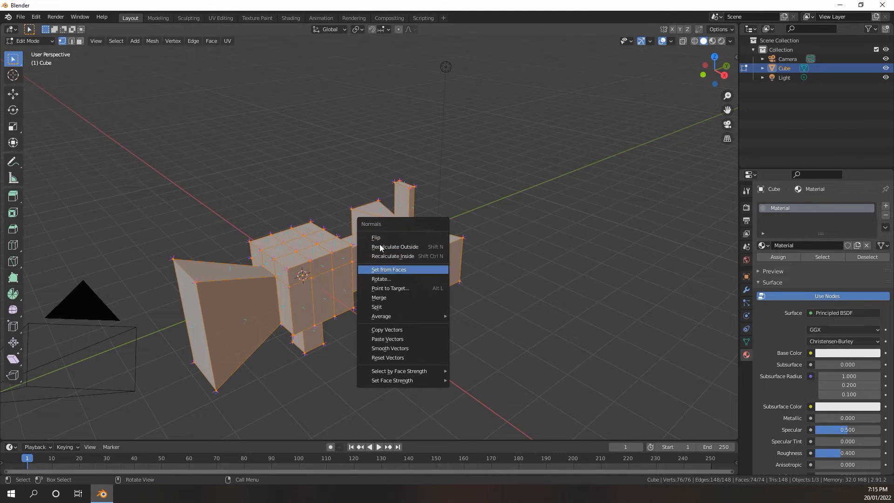
pyautogui.moveTo(377, 238)
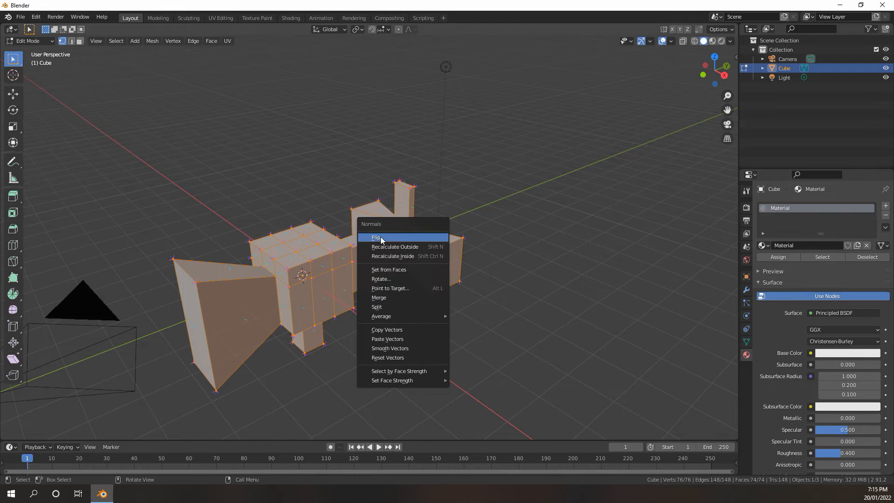
pyautogui.click(376, 237)
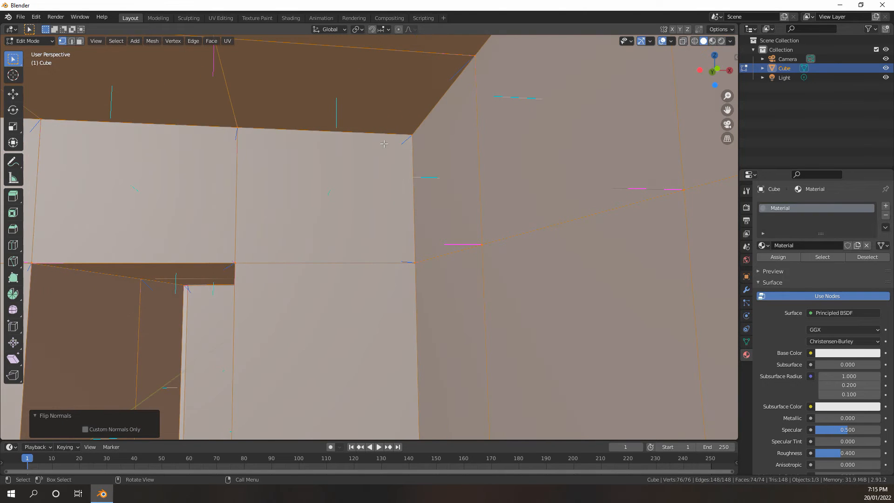
pyautogui.moveTo(324, 175)
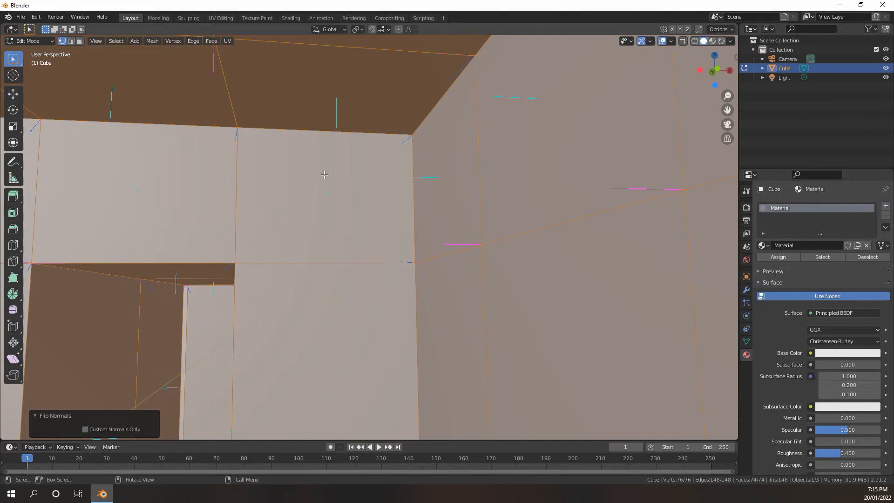
pyautogui.scroll(-3)
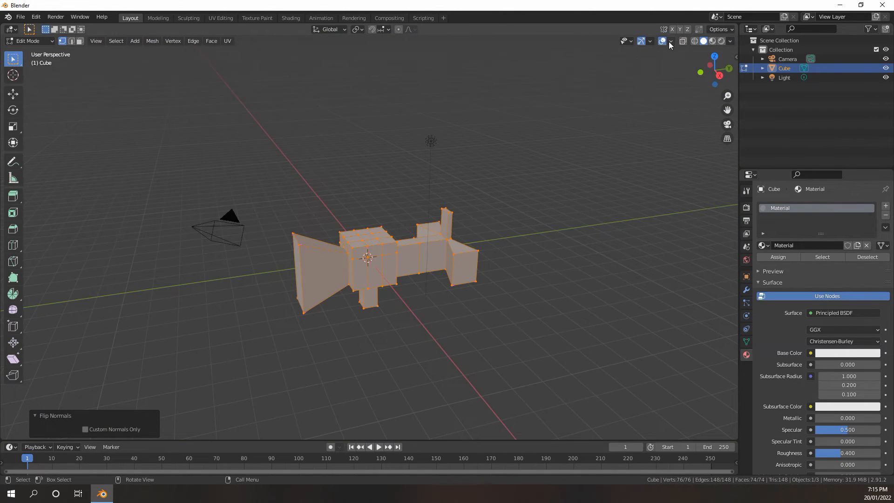
pyautogui.click(671, 40)
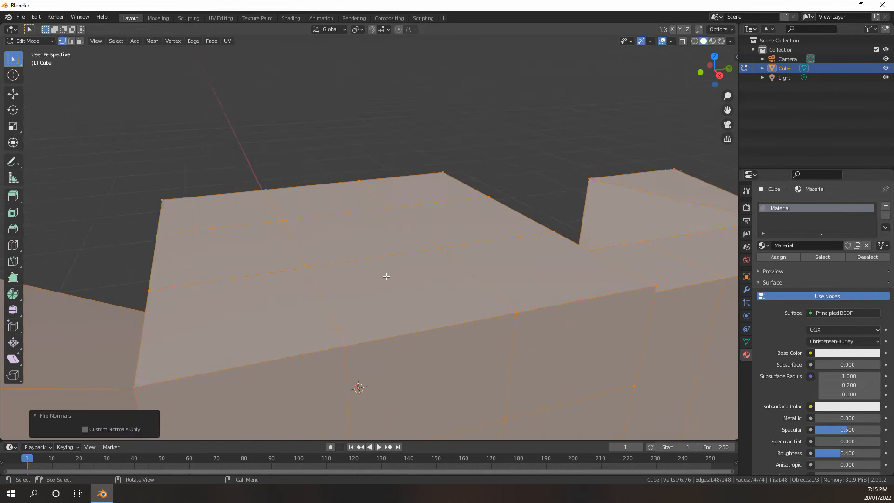
pyautogui.click(672, 41)
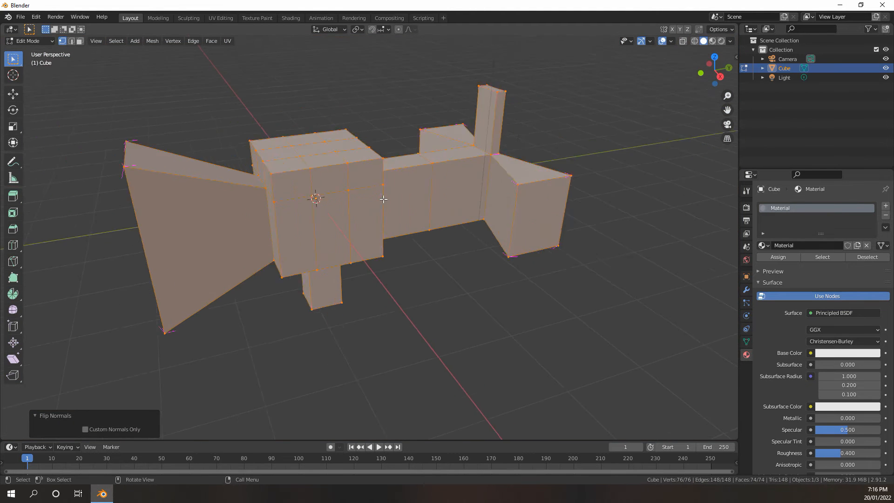
# Return to Object Mode and enable Face Orientation, showing the whole mesh red
pyautogui.press('Tab')
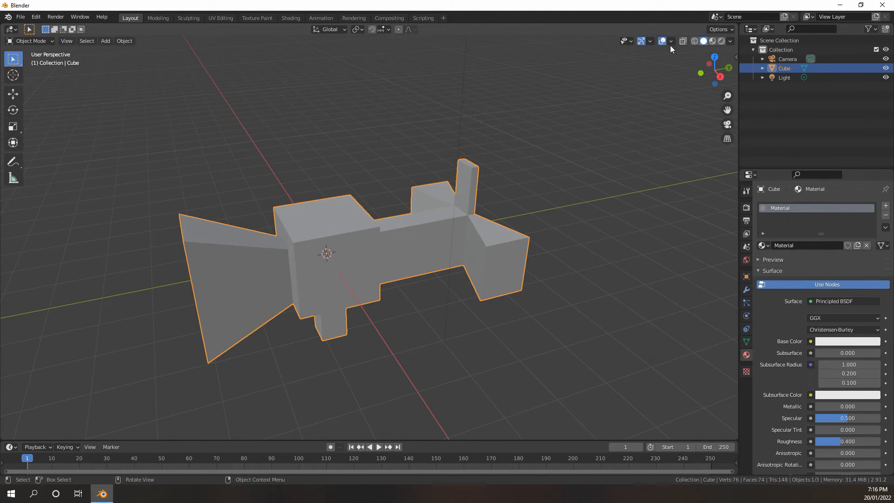
pyautogui.click(671, 40)
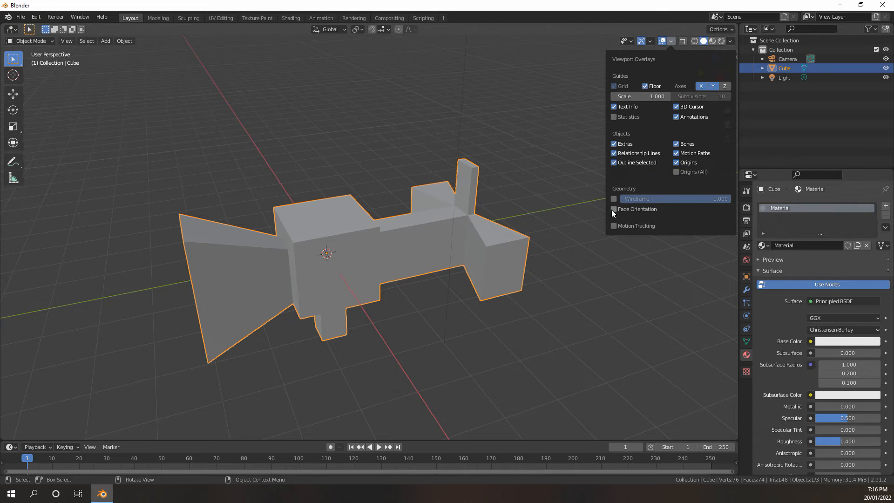
pyautogui.click(614, 209)
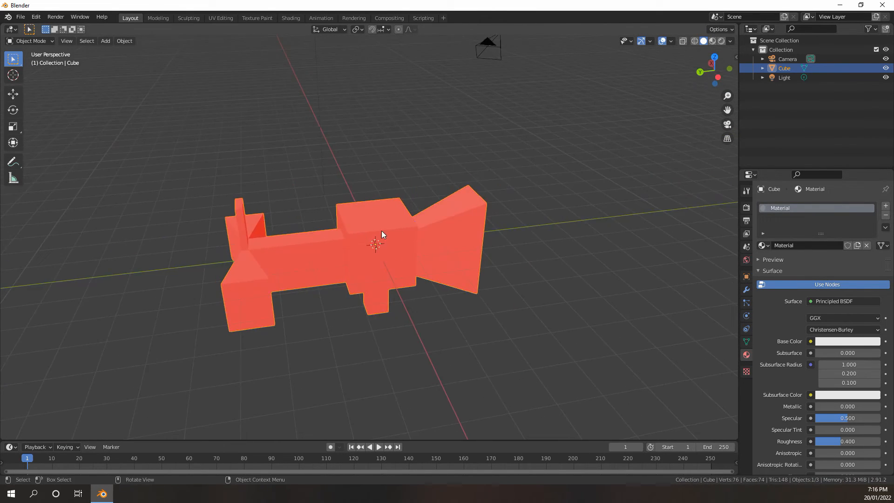
# Back in Edit Mode, apply Recalculate Outside so all faces point outward and show blue
pyautogui.press('Tab')
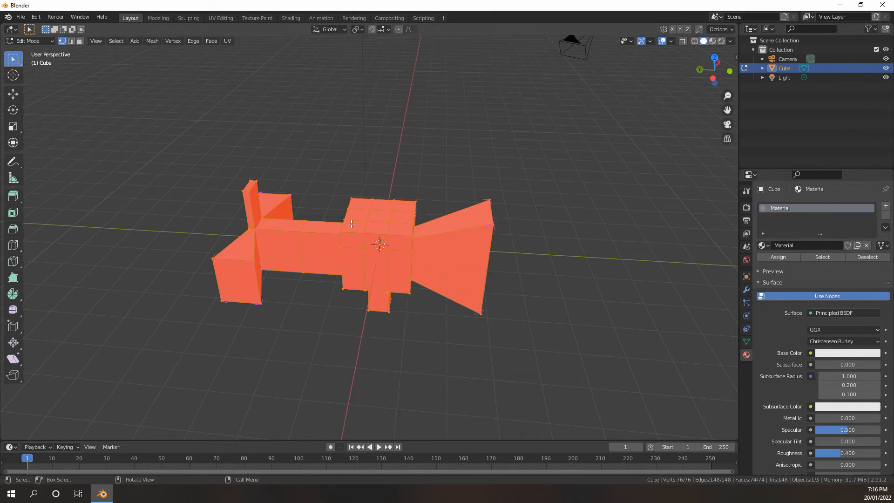
pyautogui.moveTo(355, 224)
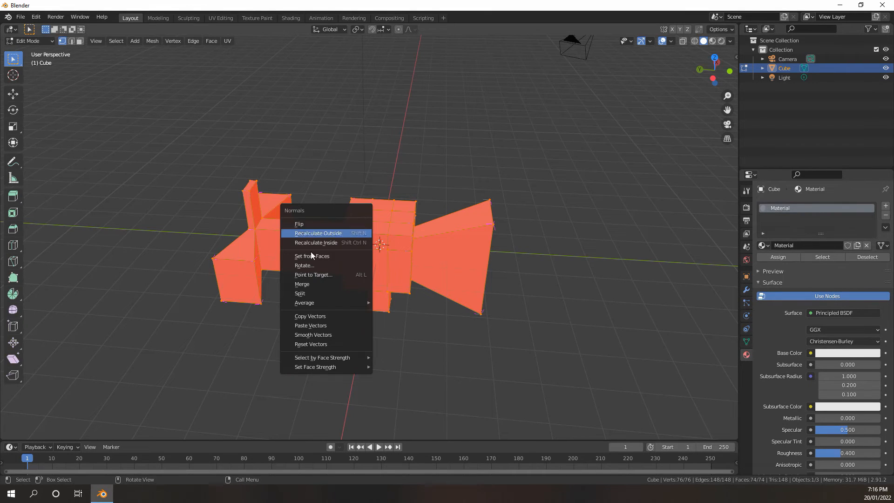
pyautogui.moveTo(308, 223)
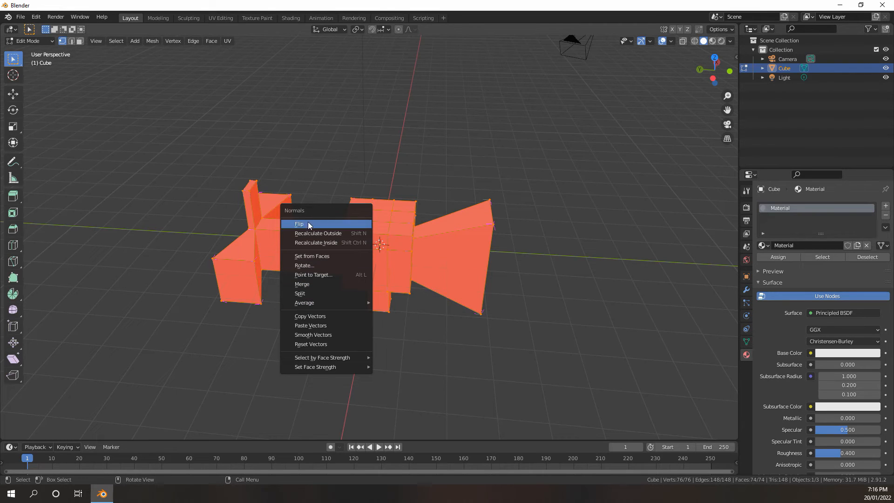
pyautogui.moveTo(313, 305)
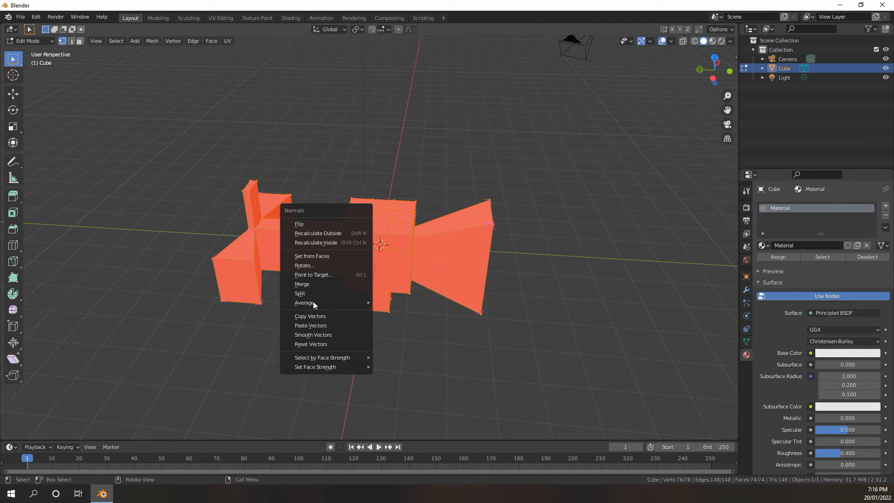
pyautogui.moveTo(301, 224)
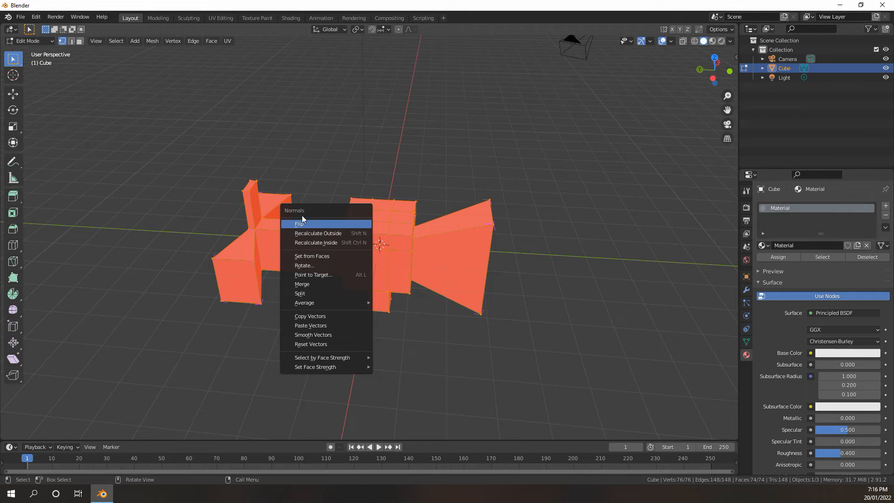
pyautogui.moveTo(317, 233)
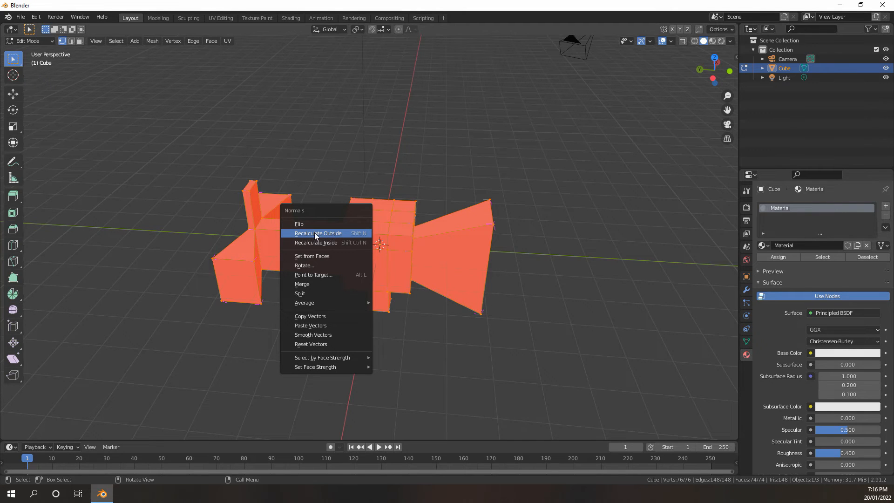
pyautogui.moveTo(317, 233)
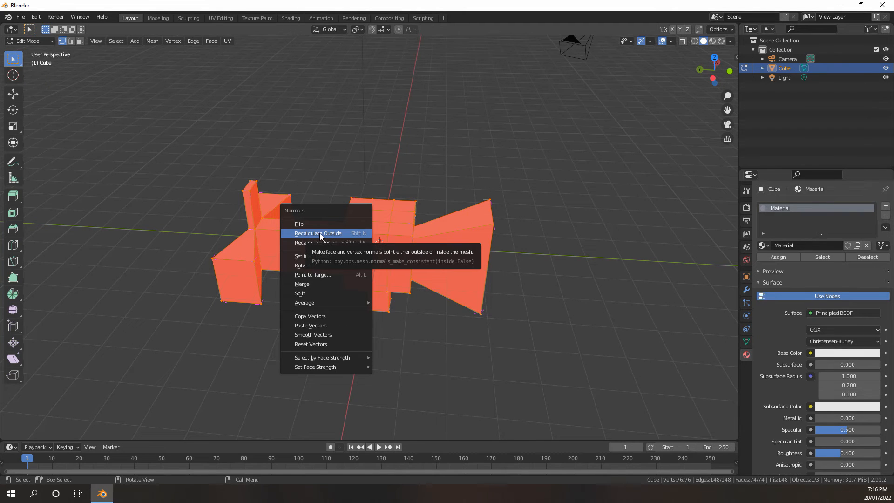
pyautogui.moveTo(319, 238)
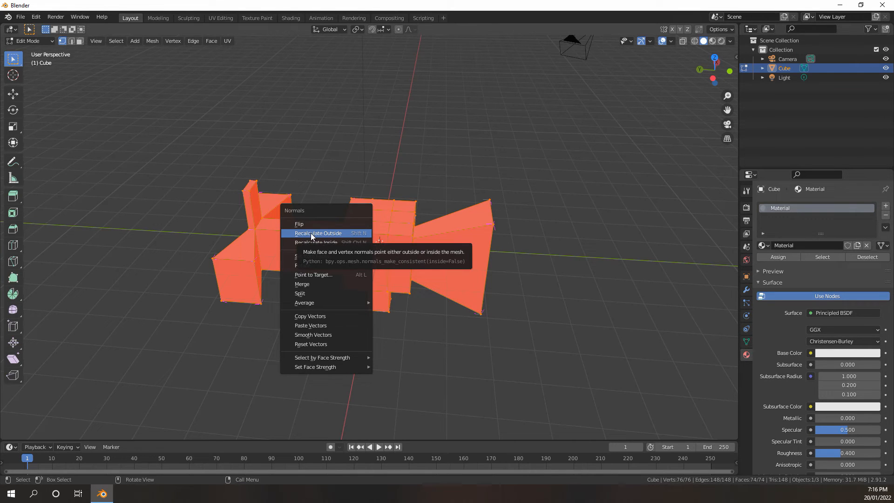
pyautogui.moveTo(311, 235)
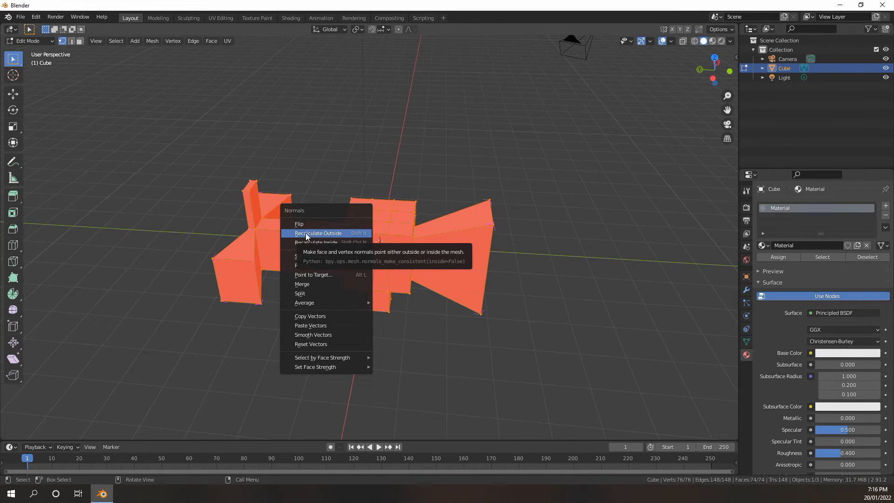
pyautogui.click(319, 233)
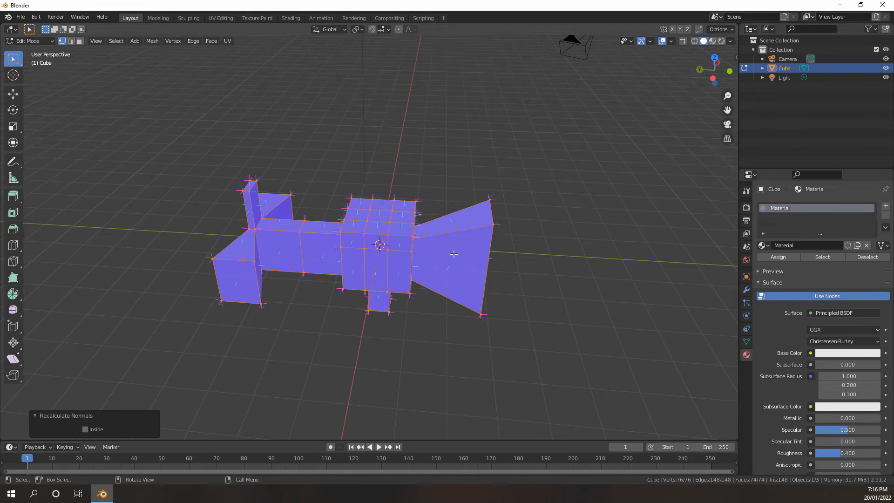
pyautogui.moveTo(444, 252)
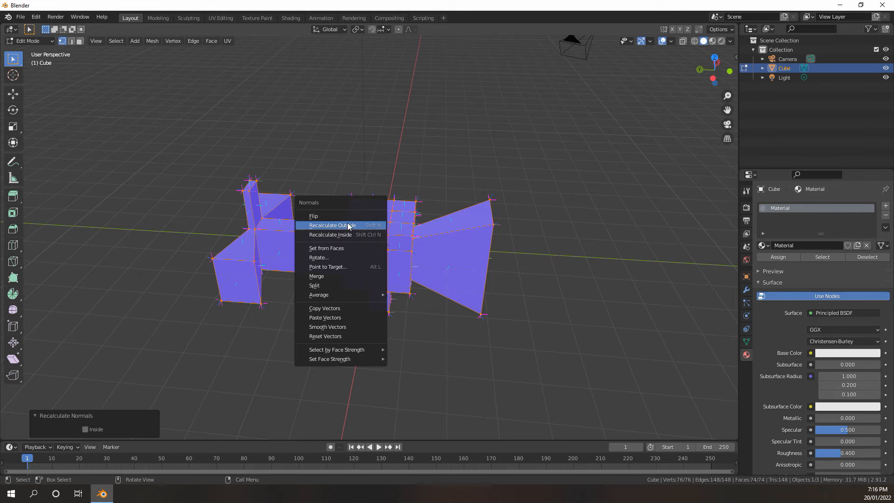
pyautogui.moveTo(344, 226)
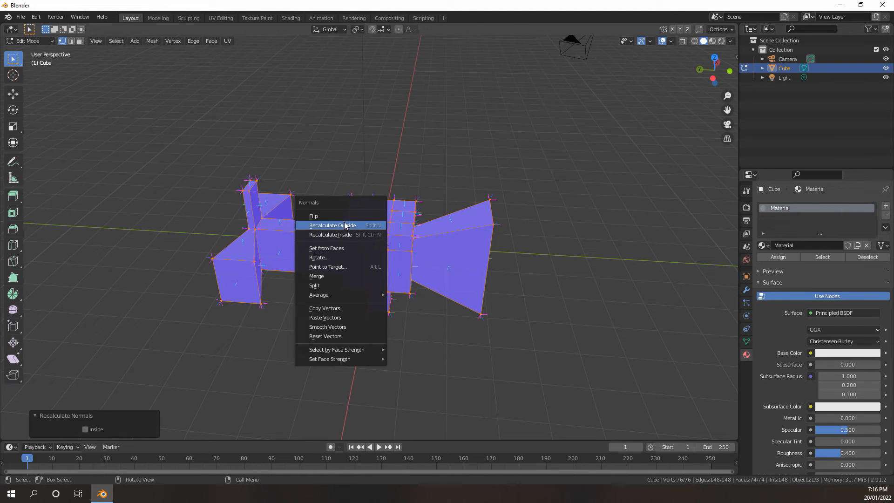
pyautogui.moveTo(345, 228)
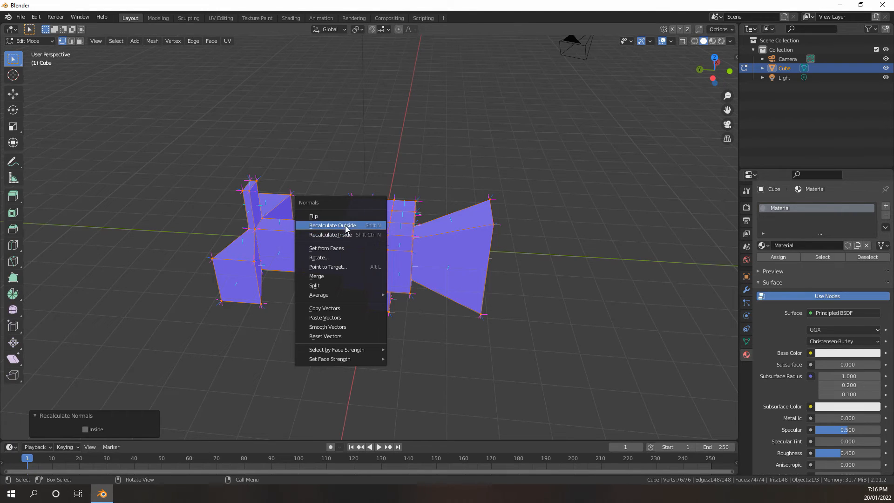
pyautogui.moveTo(333, 226)
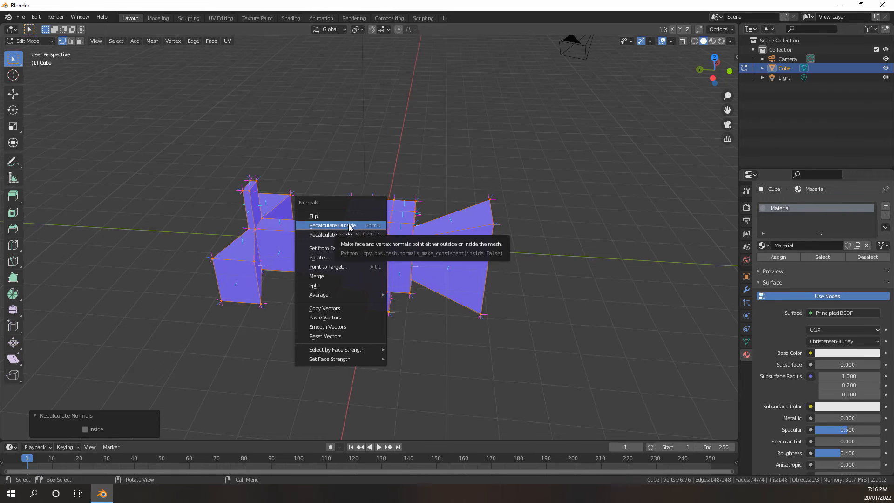
pyautogui.moveTo(354, 227)
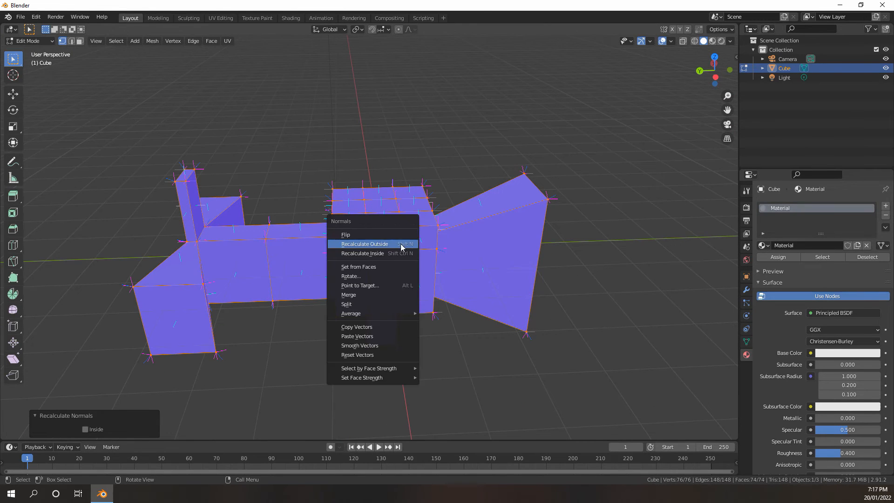
# Flip selected faces' normals as a test, then Recalculate Outside so everything reads blue again
pyautogui.click(364, 243)
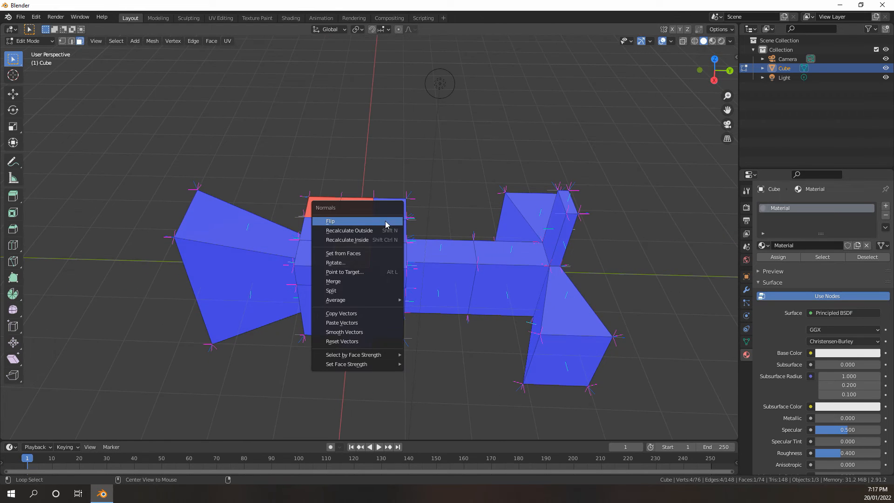
pyautogui.moveTo(358, 230)
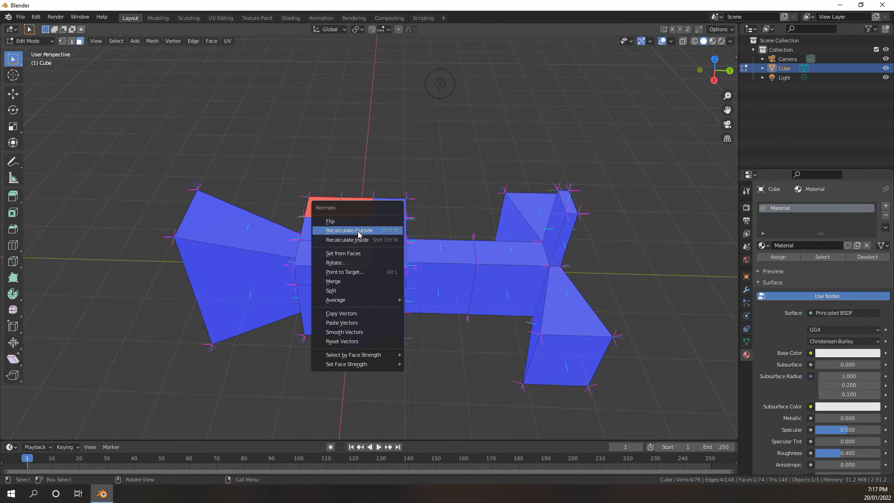
pyautogui.moveTo(354, 239)
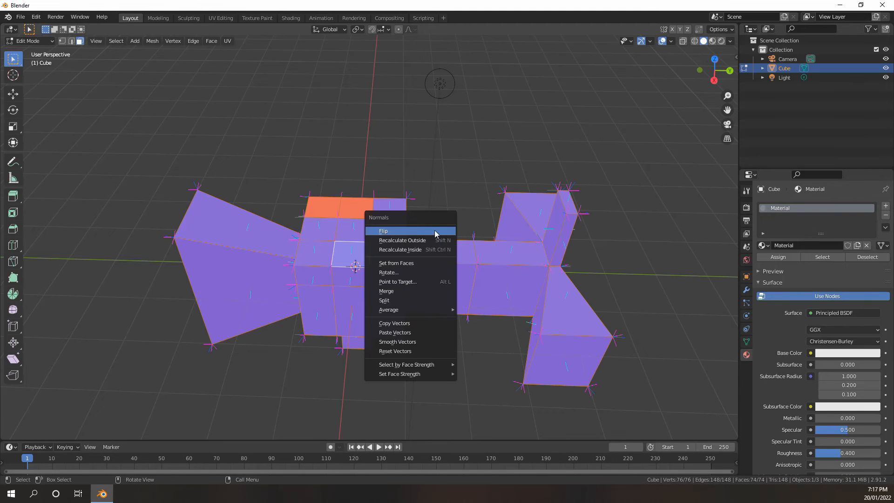
pyautogui.click(383, 231)
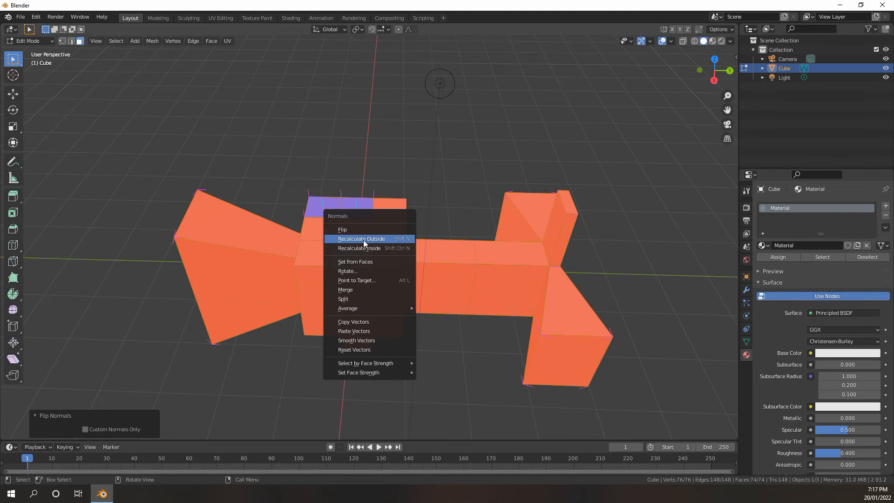
pyautogui.click(362, 239)
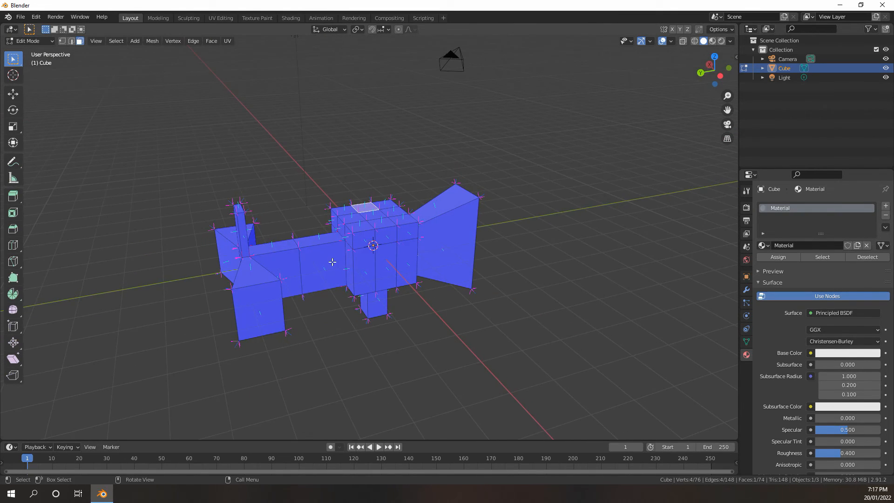
pyautogui.moveTo(328, 265)
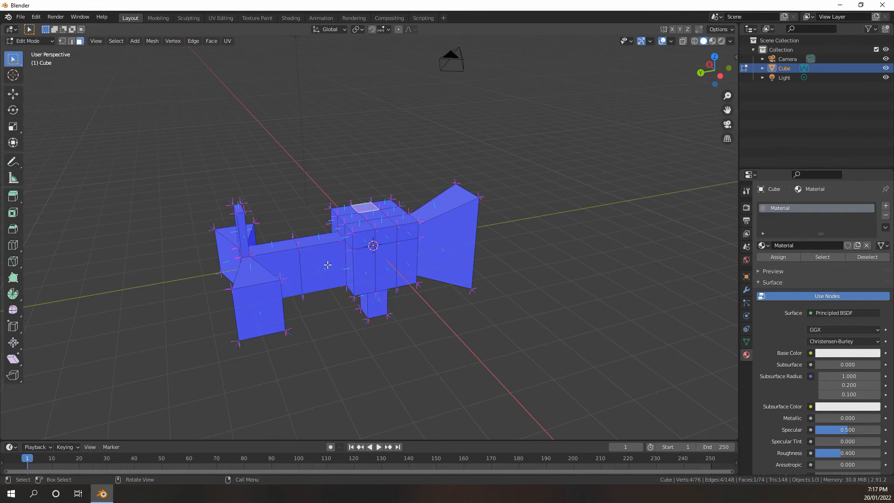
# Return to Object Mode and switch the viewport to Rendered shading via the Z pie menu
pyautogui.press('Tab')
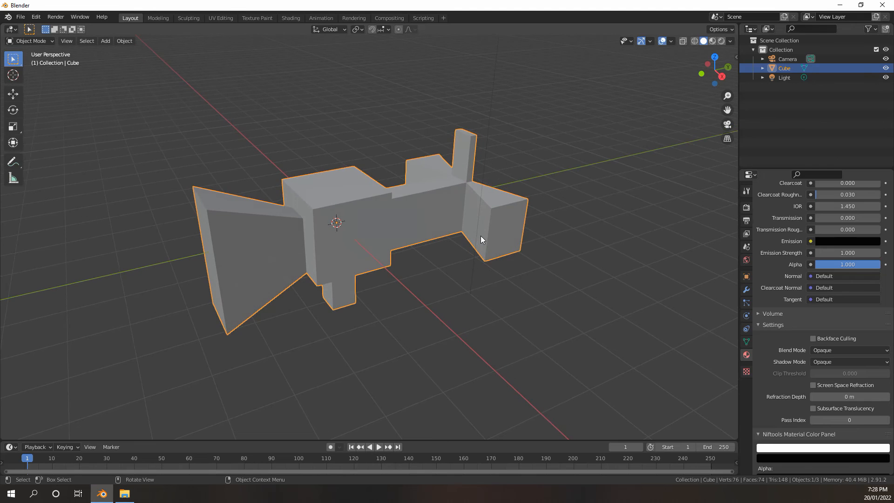
pyautogui.press('z')
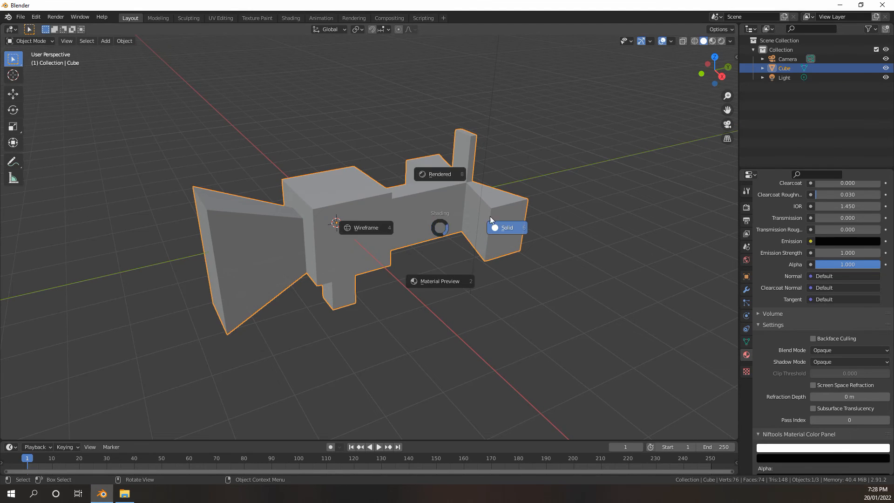
pyautogui.moveTo(439, 174)
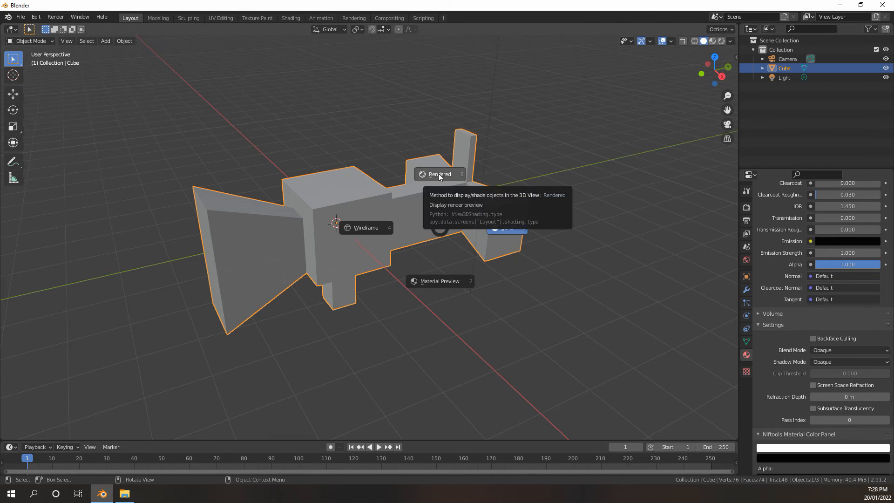
pyautogui.click(439, 174)
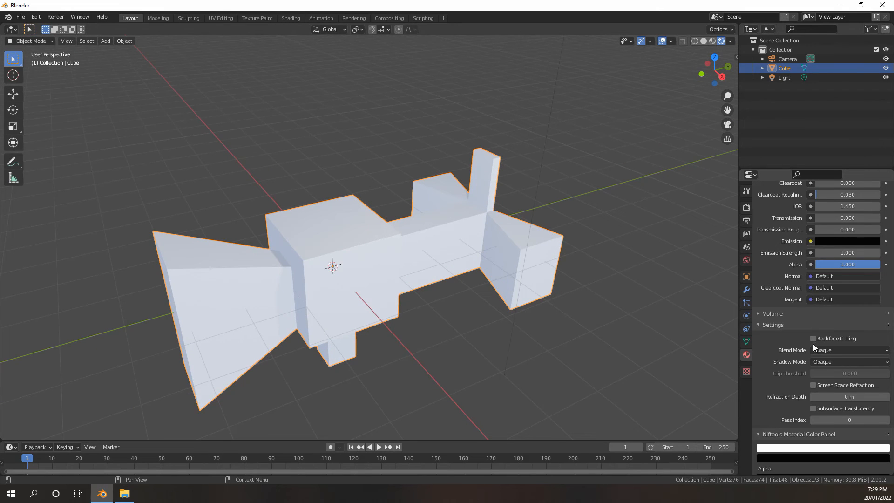
pyautogui.moveTo(779, 328)
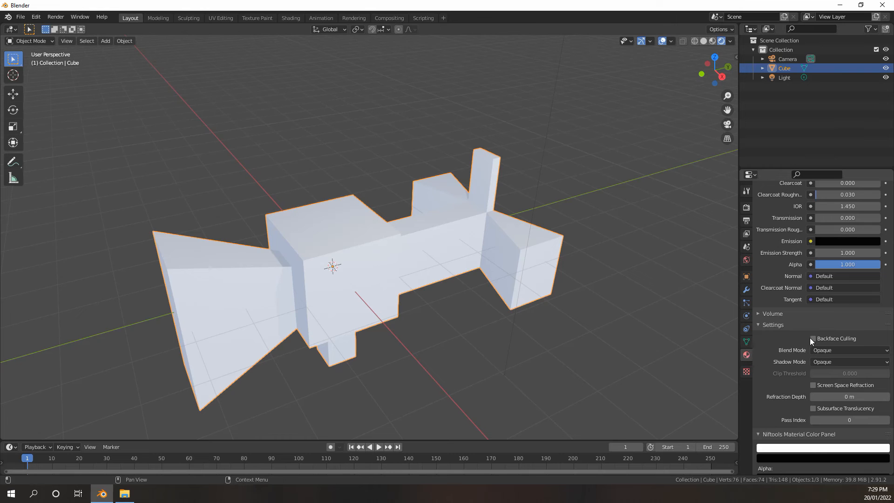
# Enable Backface Culling in Material Settings and show Face Orientation colours from Viewport Overlays
pyautogui.click(813, 338)
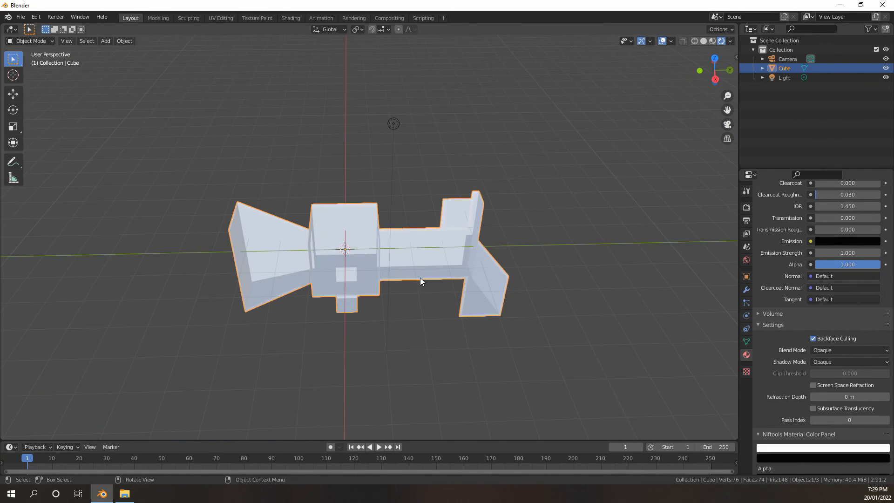
pyautogui.click(671, 41)
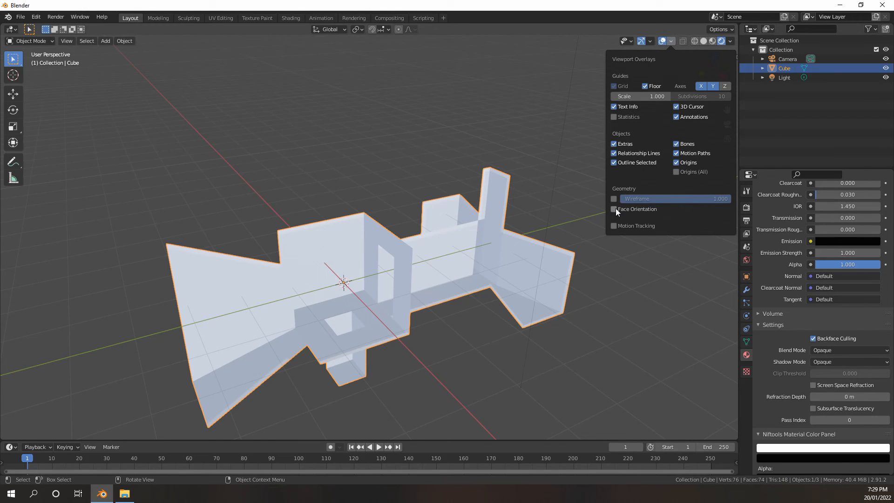
pyautogui.click(614, 209)
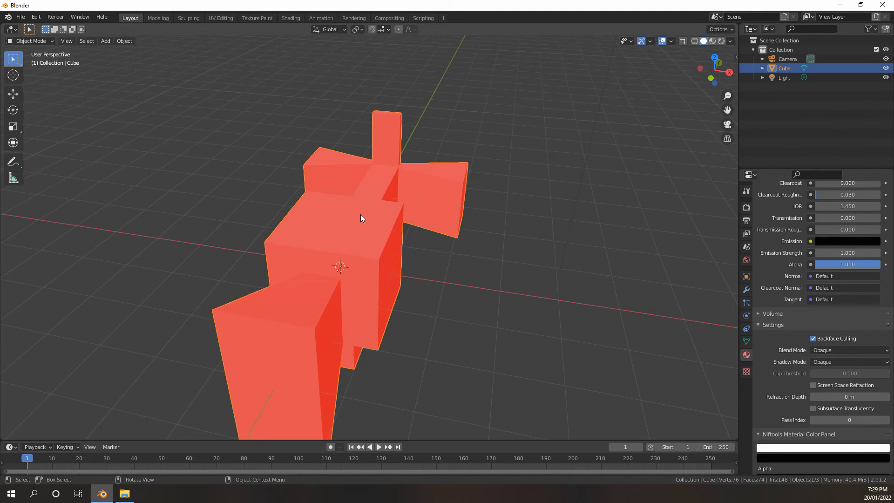
pyautogui.moveTo(371, 216)
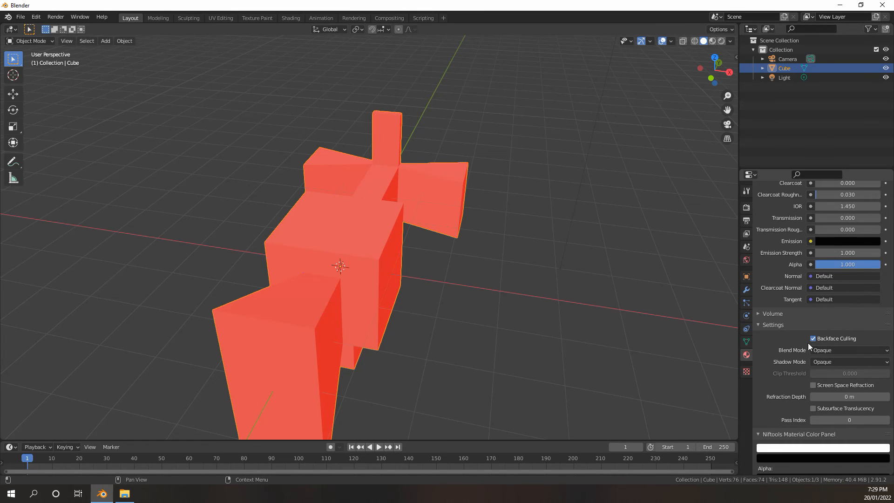
pyautogui.moveTo(820, 338)
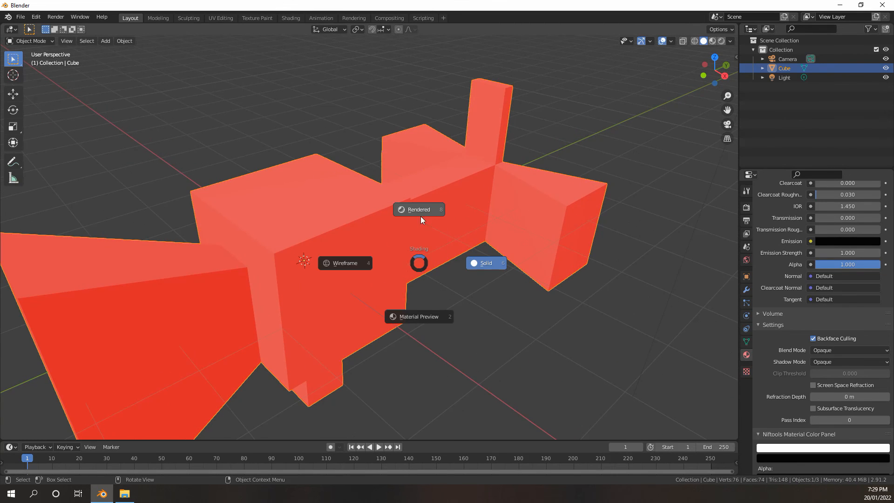
# Switch the viewport to Rendered shading so the culled camera mesh reads blue
pyautogui.click(486, 263)
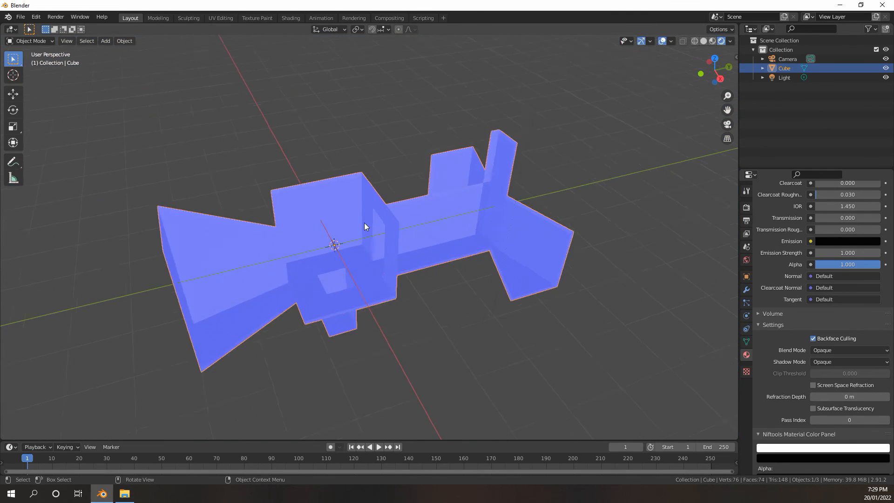
# Toggle Backface Culling off and back on for the camera material to compare the result
pyautogui.press('Tab')
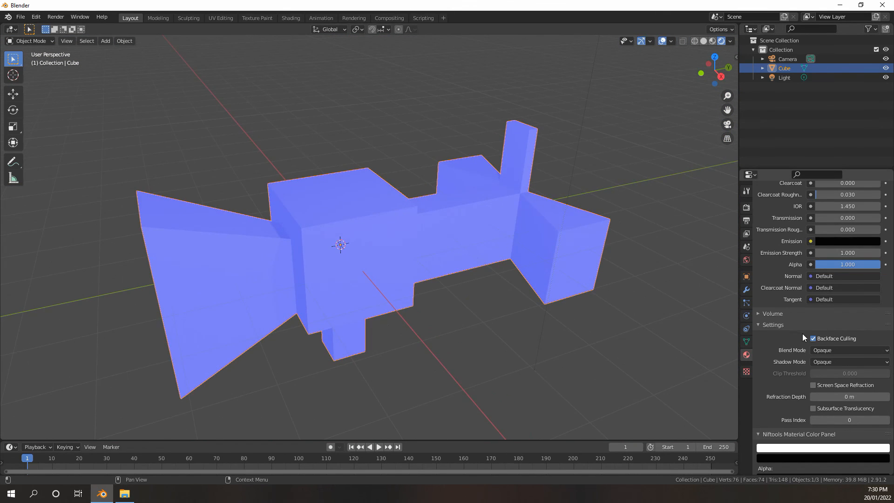
pyautogui.moveTo(817, 341)
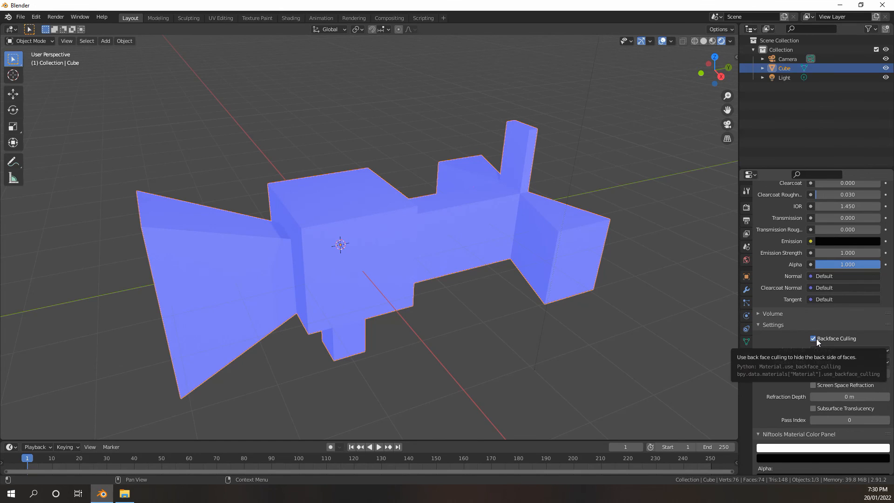
pyautogui.click(813, 338)
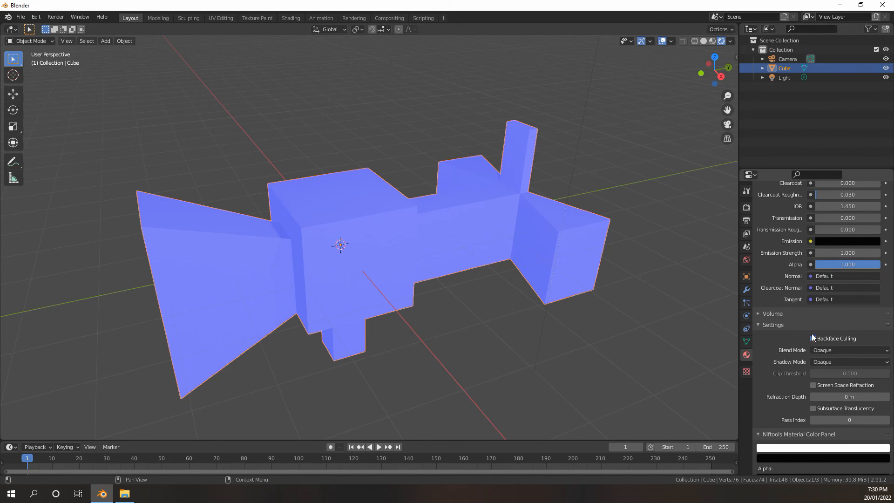
pyautogui.click(812, 339)
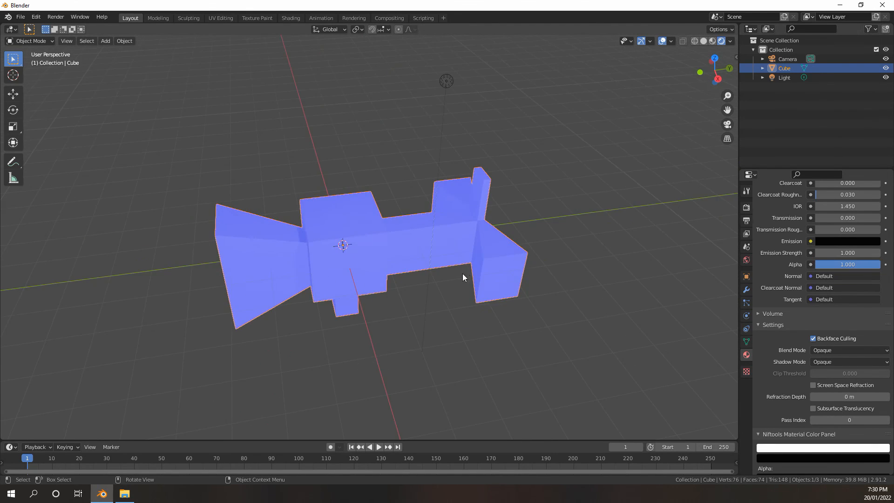
pyautogui.scroll(3)
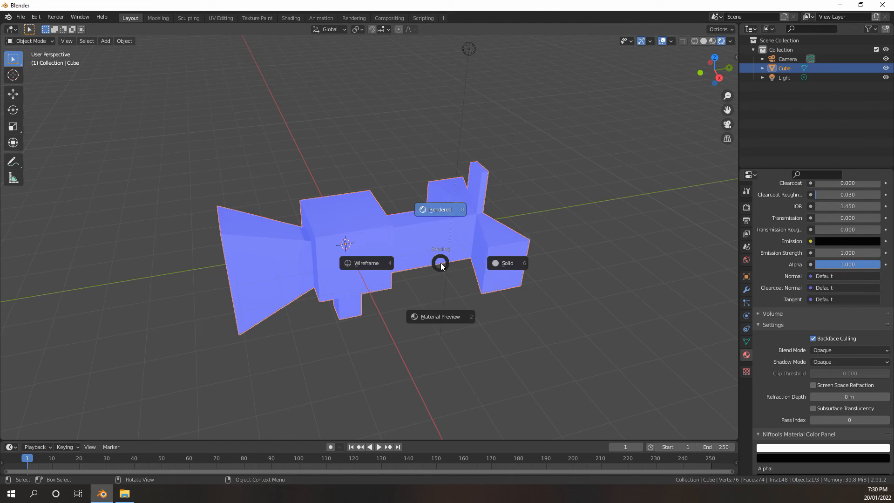
pyautogui.moveTo(507, 262)
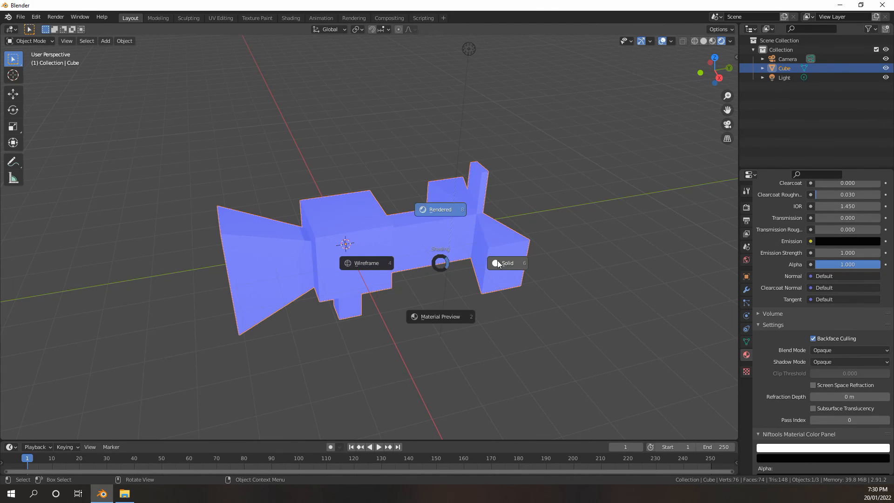